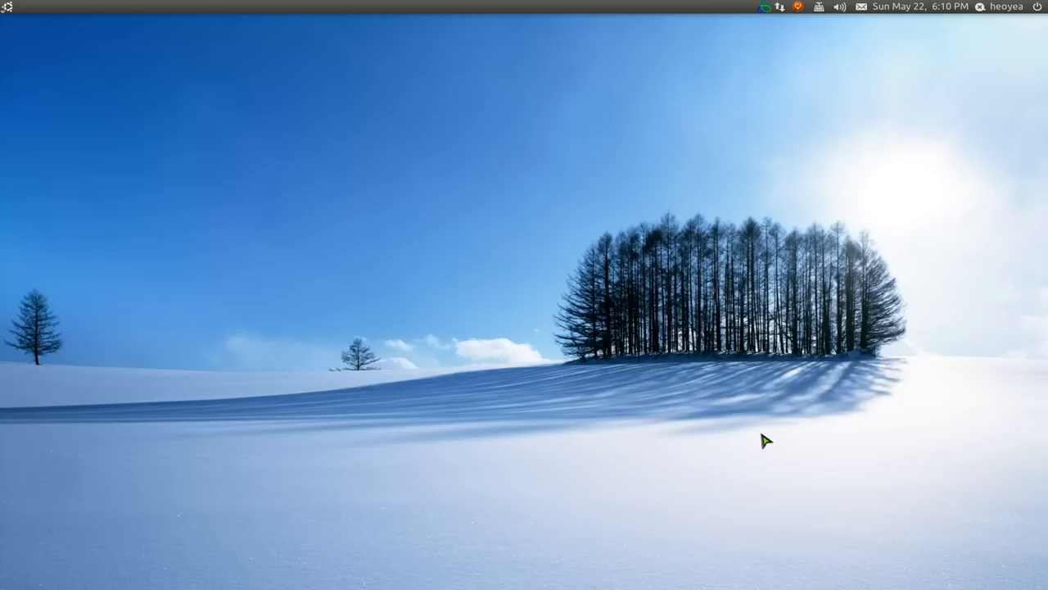
mouse_move(763, 443)
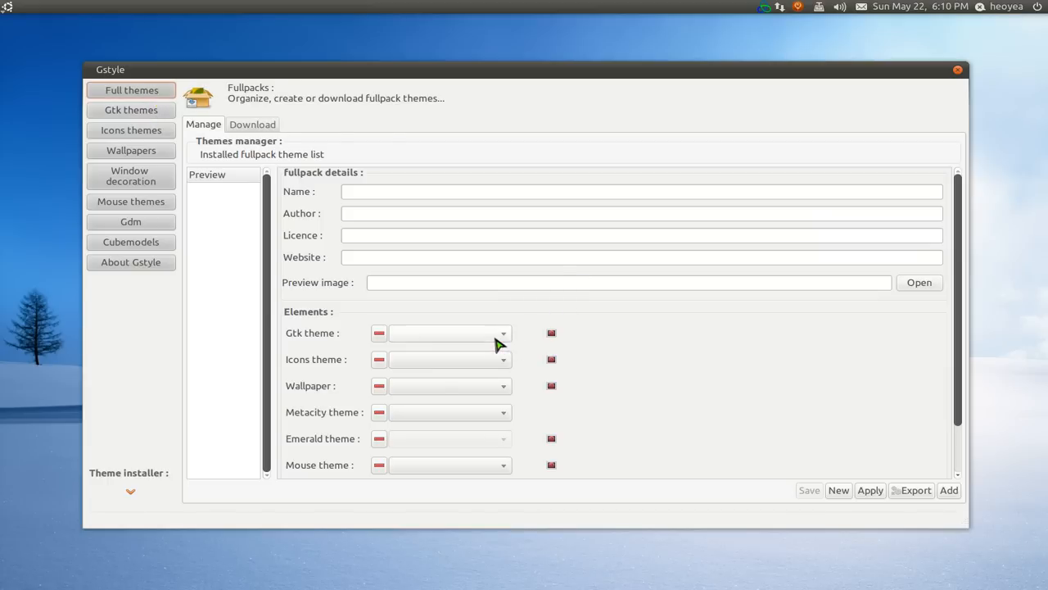
mouse_move(459, 342)
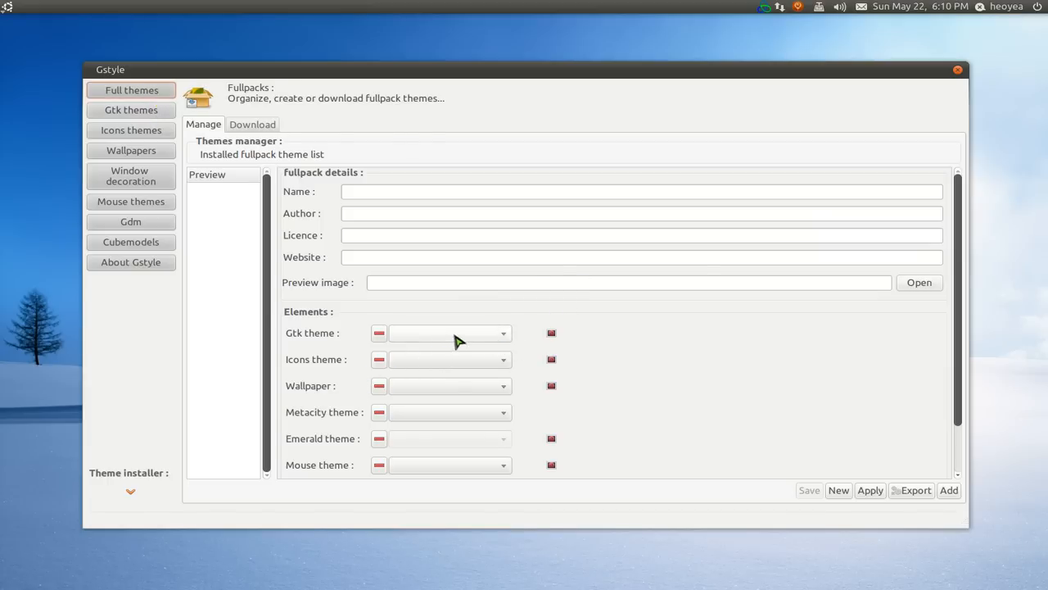
- Choose Clearlooks from the new fullpack's Gtk theme dropdown on the Manage page
click(449, 333)
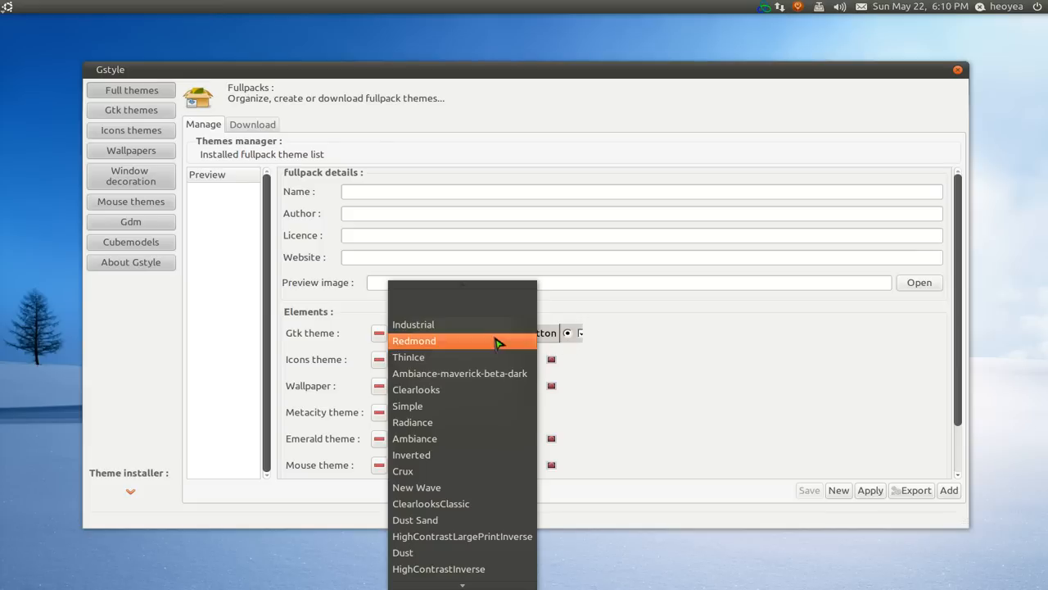
click(416, 389)
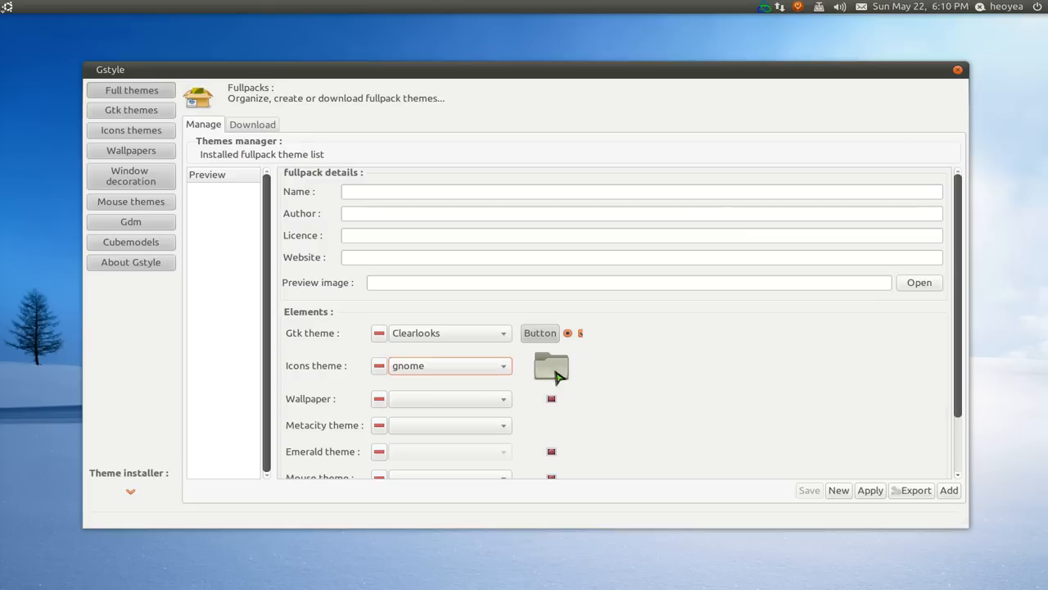
mouse_move(467, 334)
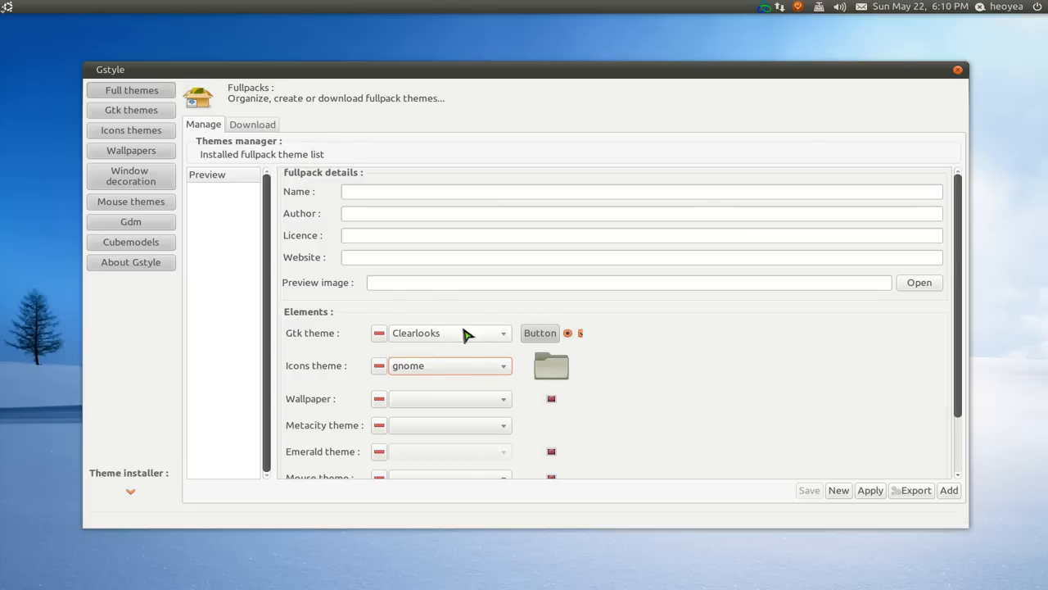
mouse_move(265, 133)
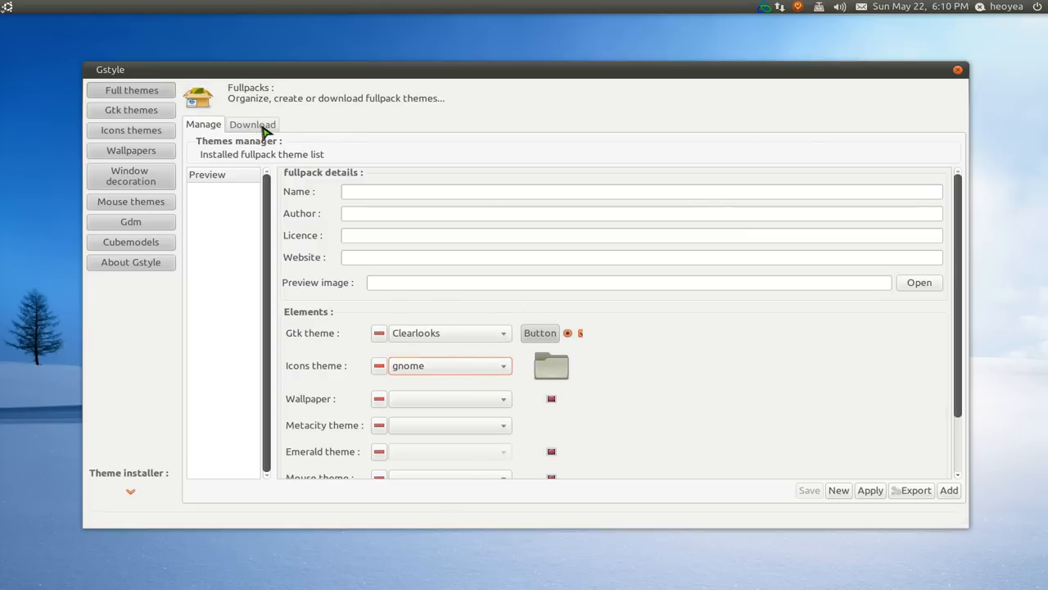
- Refresh the Download tab's 31-theme list and pick SchoolPaper instead of Mac4Lin
click(253, 124)
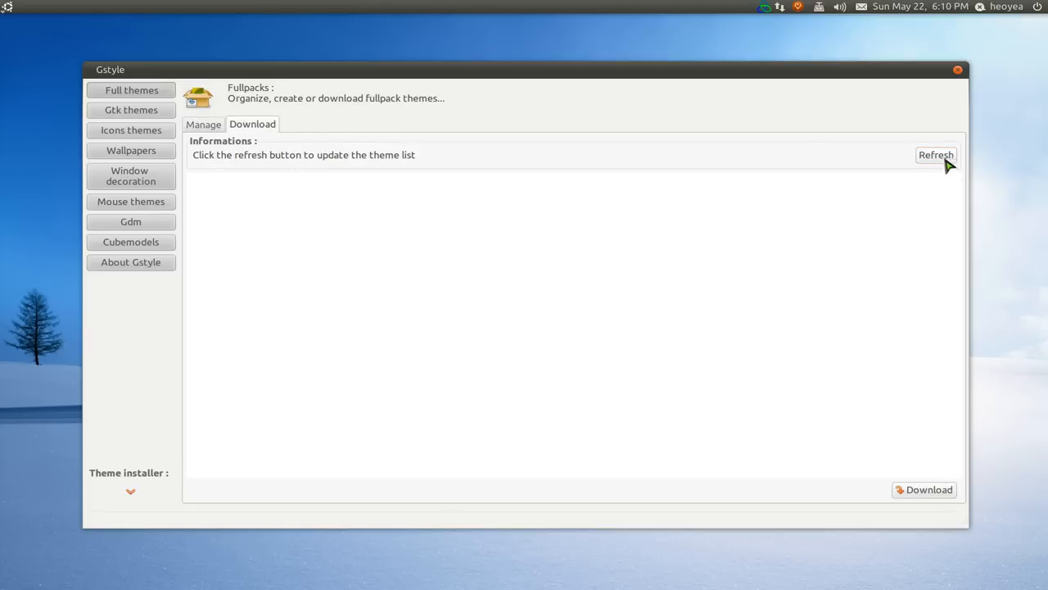
click(935, 155)
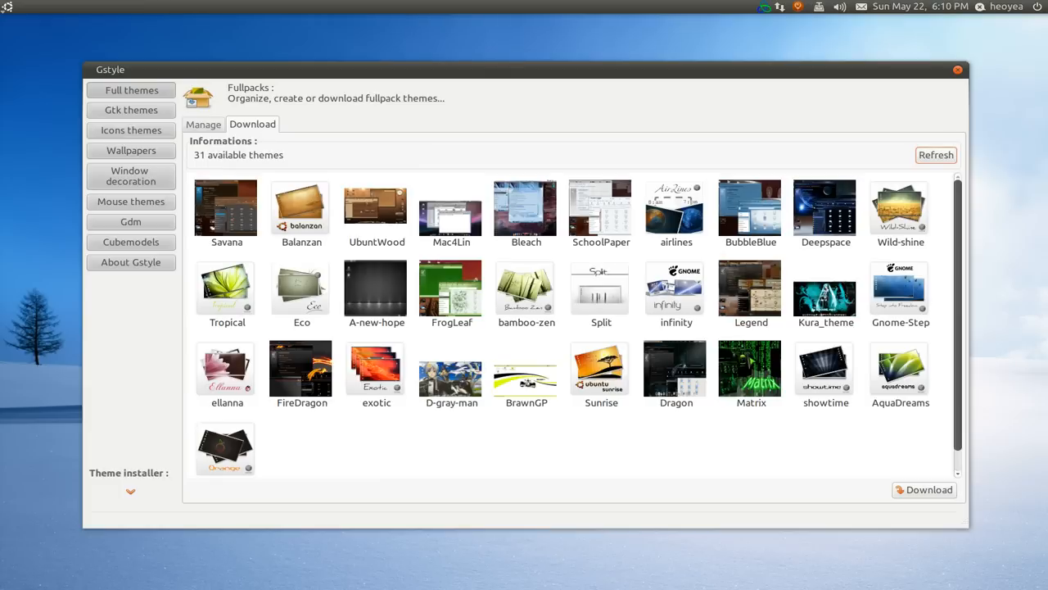
mouse_move(785, 383)
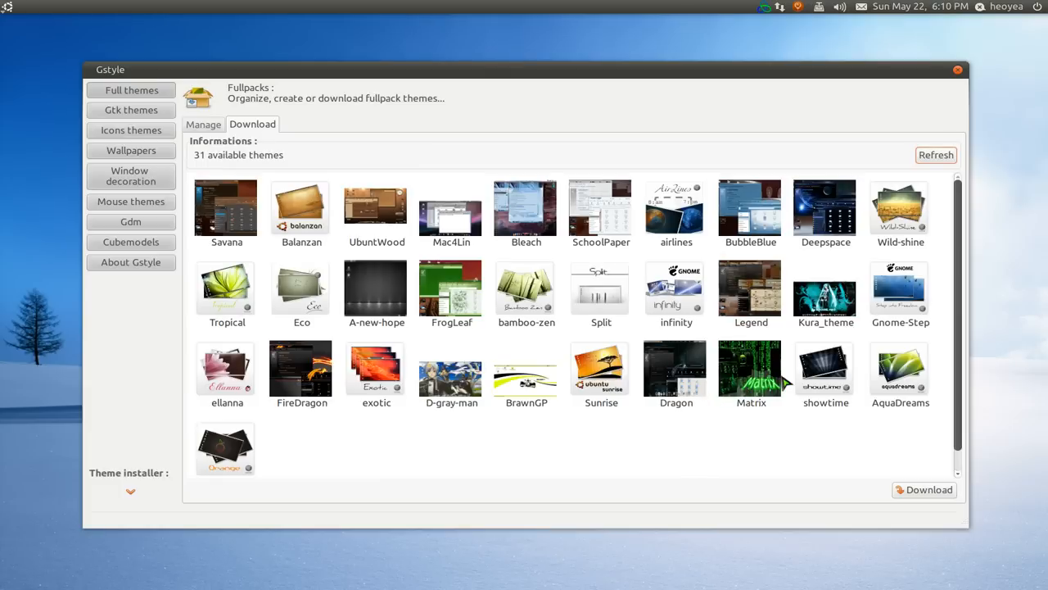
mouse_move(836, 389)
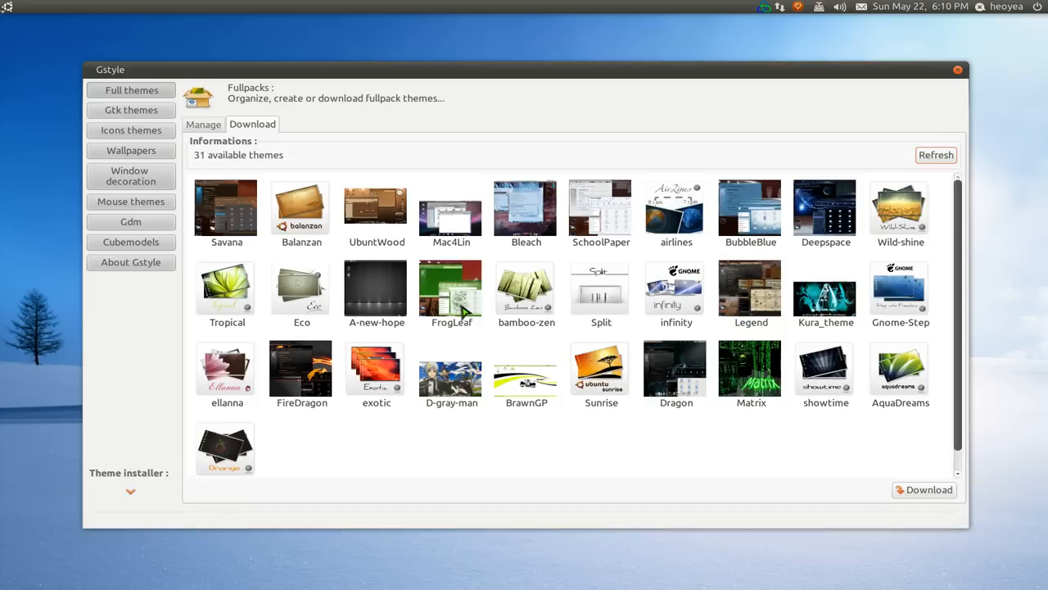
click(450, 207)
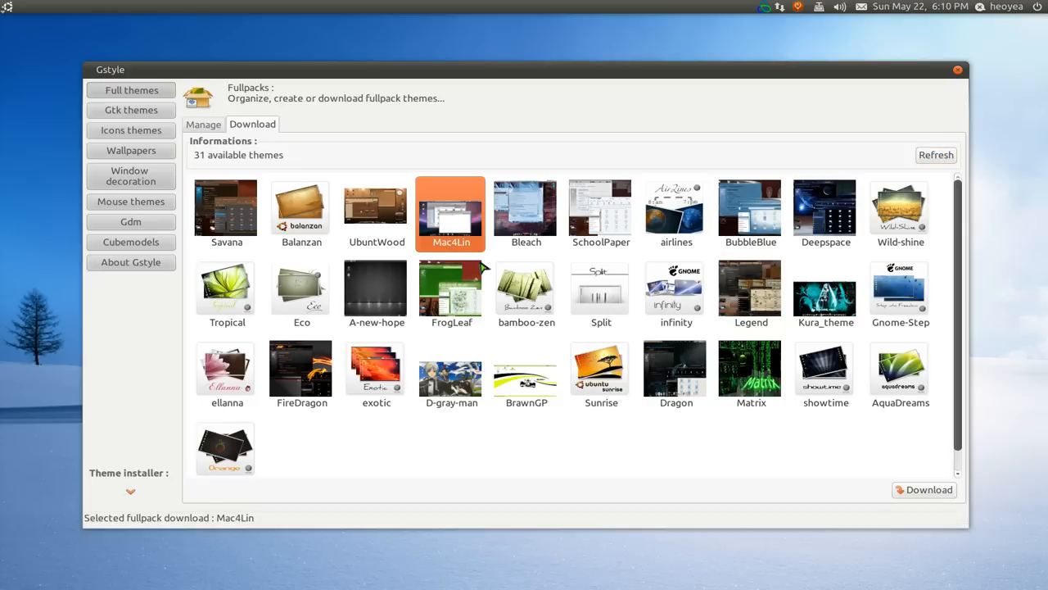
click(600, 209)
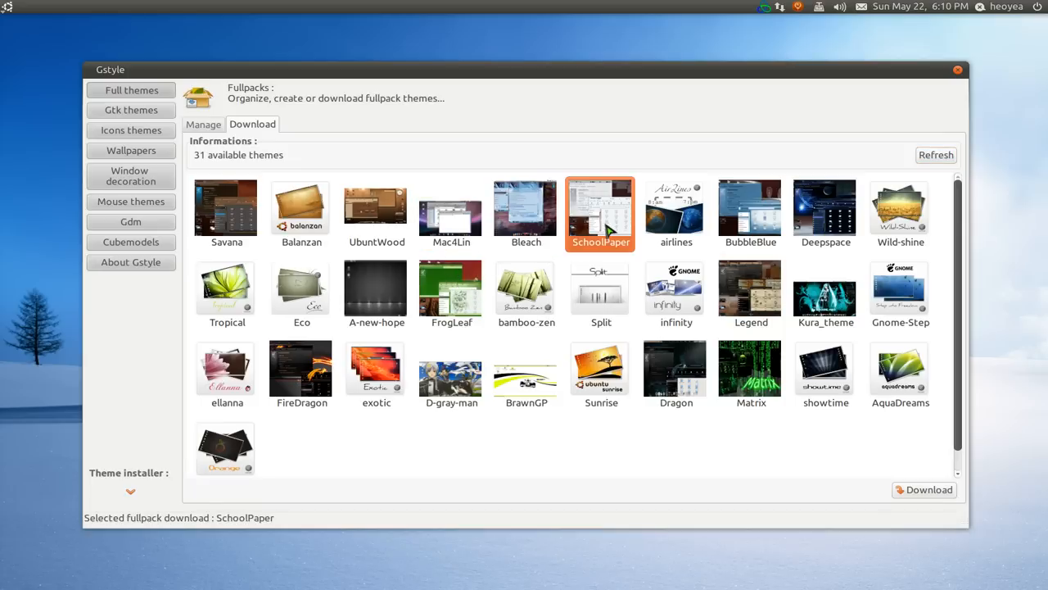
mouse_move(524, 423)
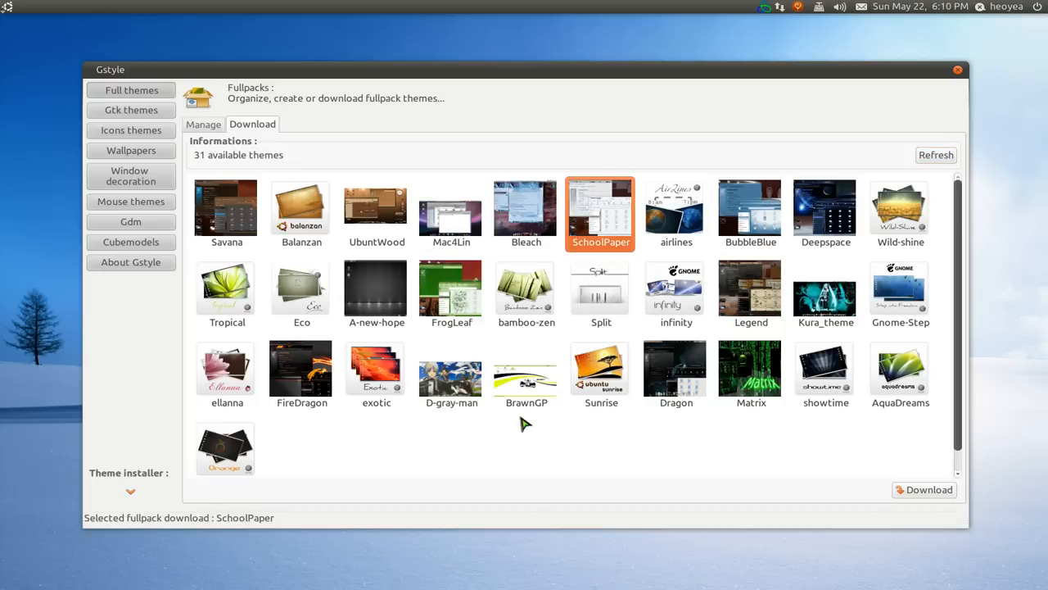
mouse_move(590, 448)
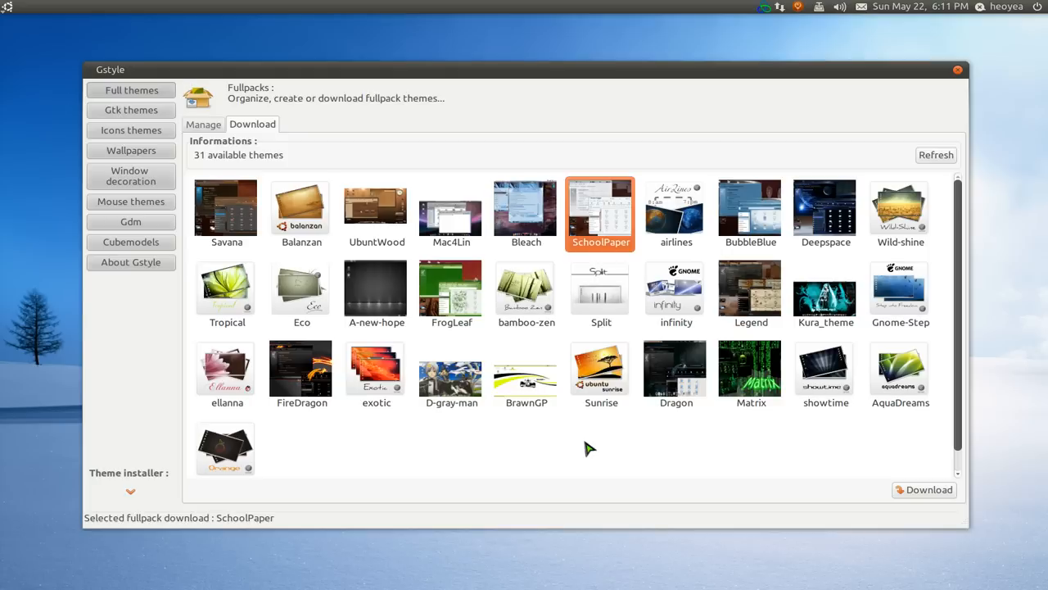
mouse_move(577, 325)
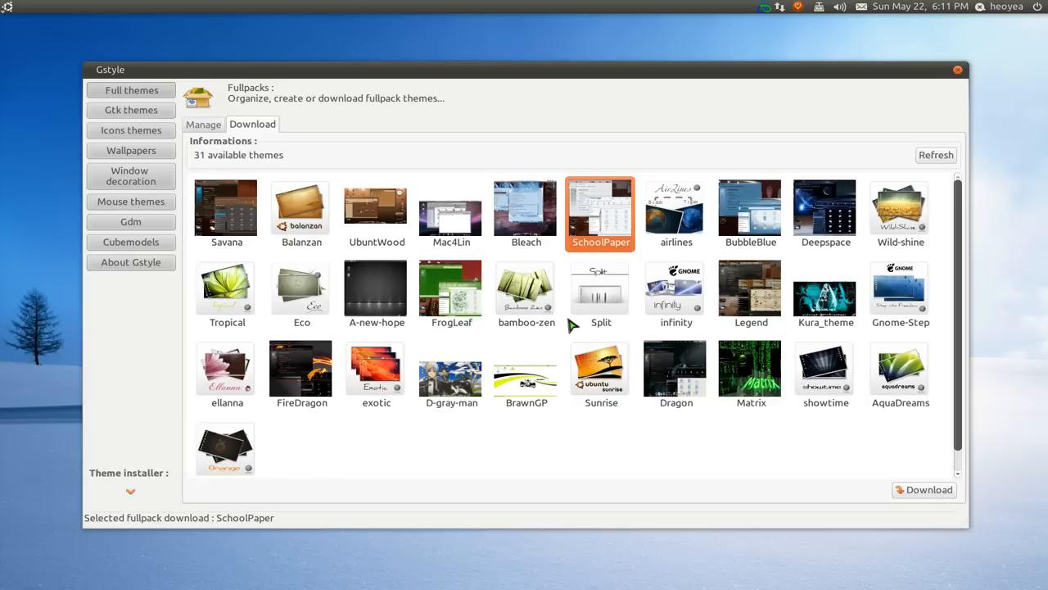
mouse_move(671, 455)
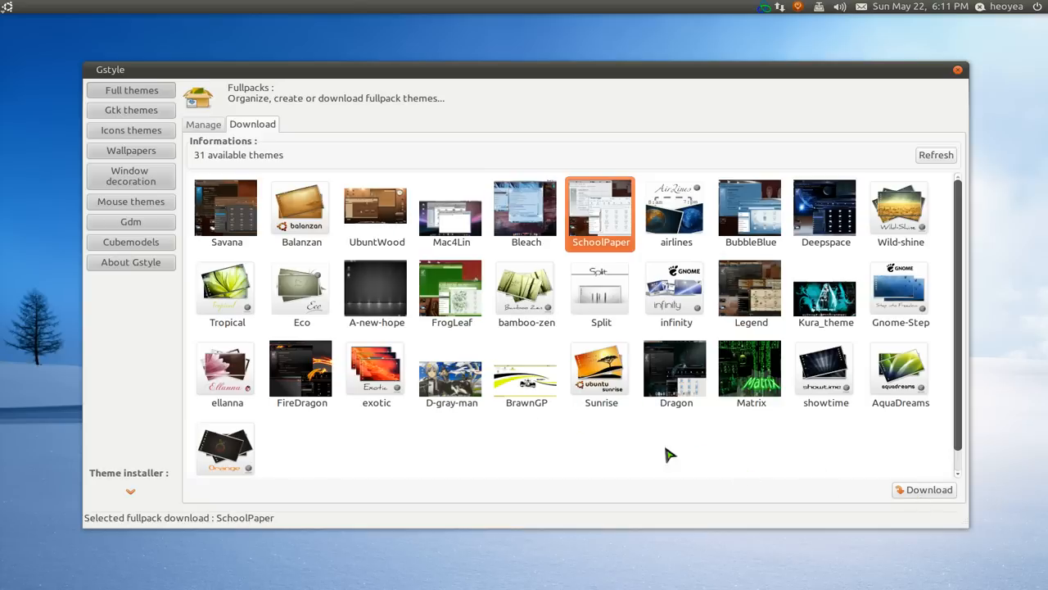
mouse_move(131, 121)
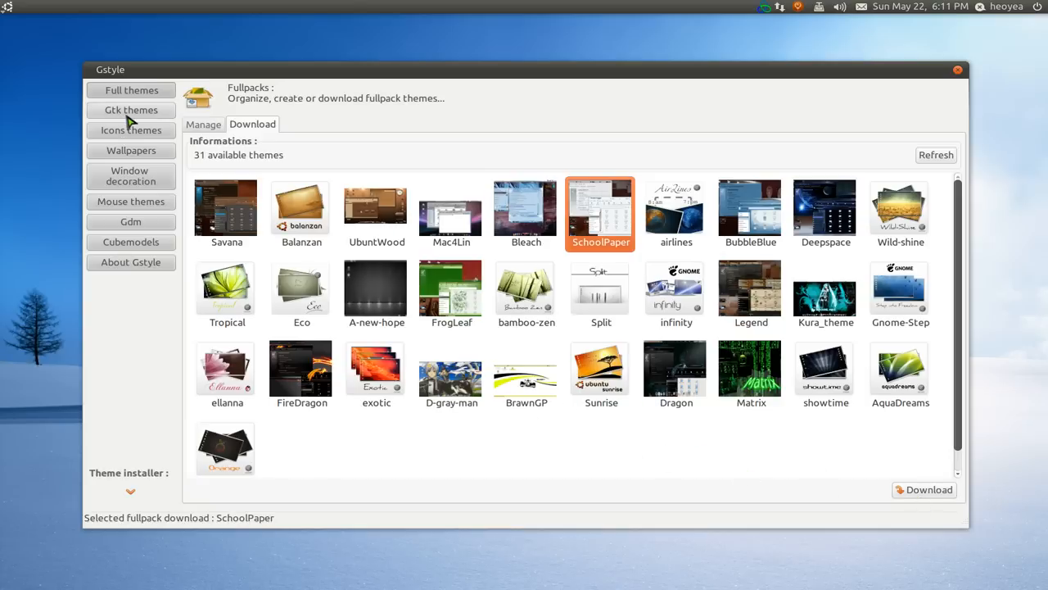
- On Gtk themes, preview Dust, then New Wave Dark Menus from the installed-theme dropdown
click(130, 109)
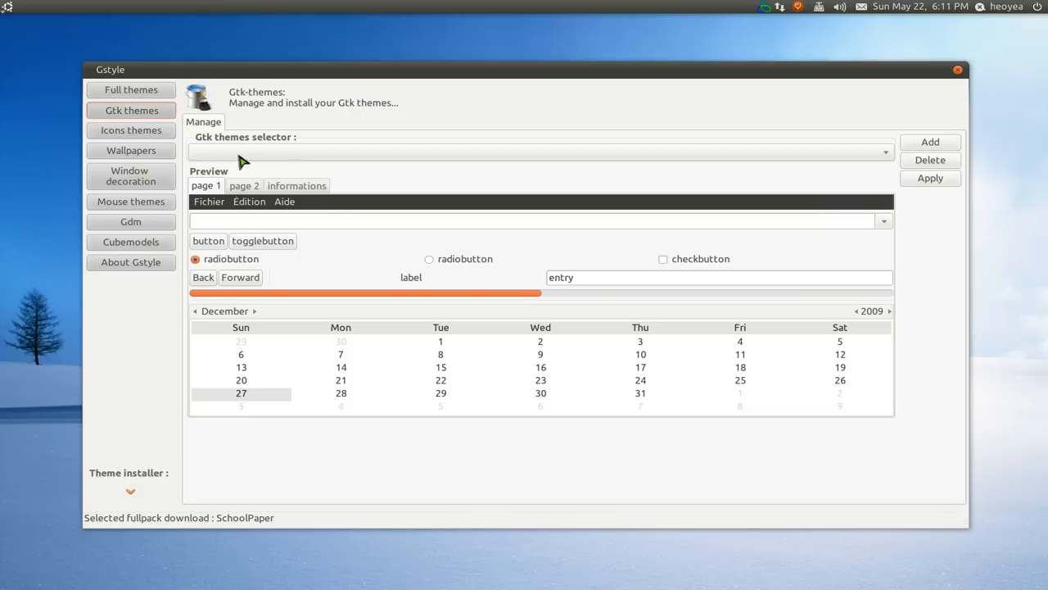
mouse_move(301, 238)
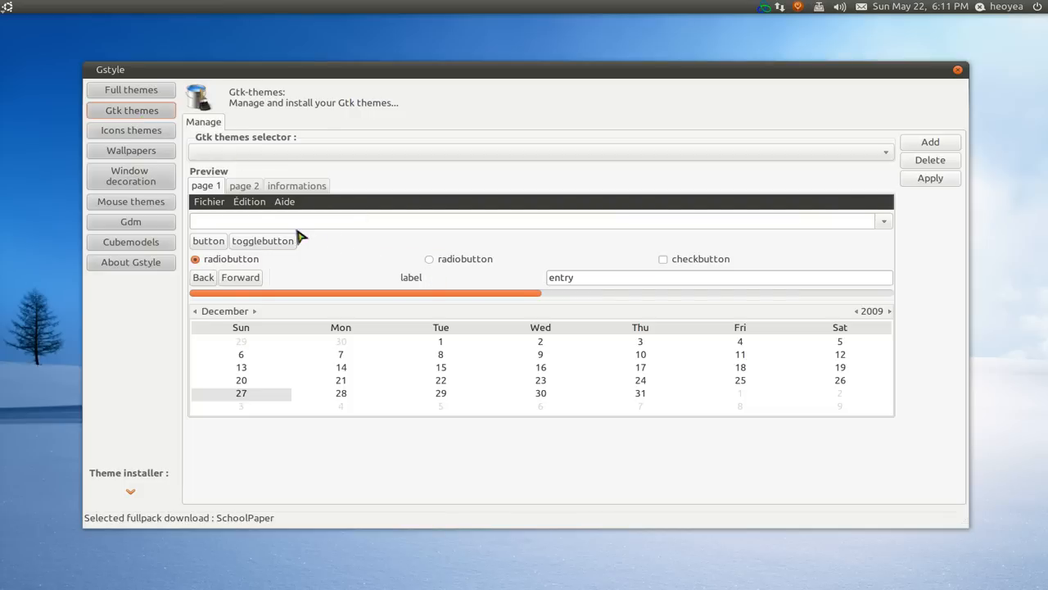
click(533, 221)
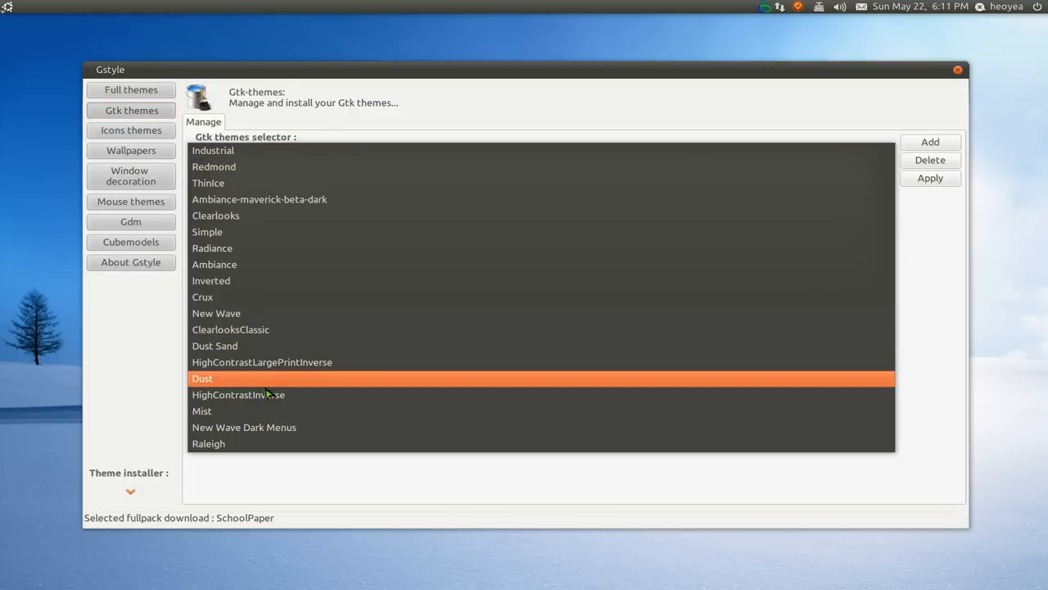
click(203, 377)
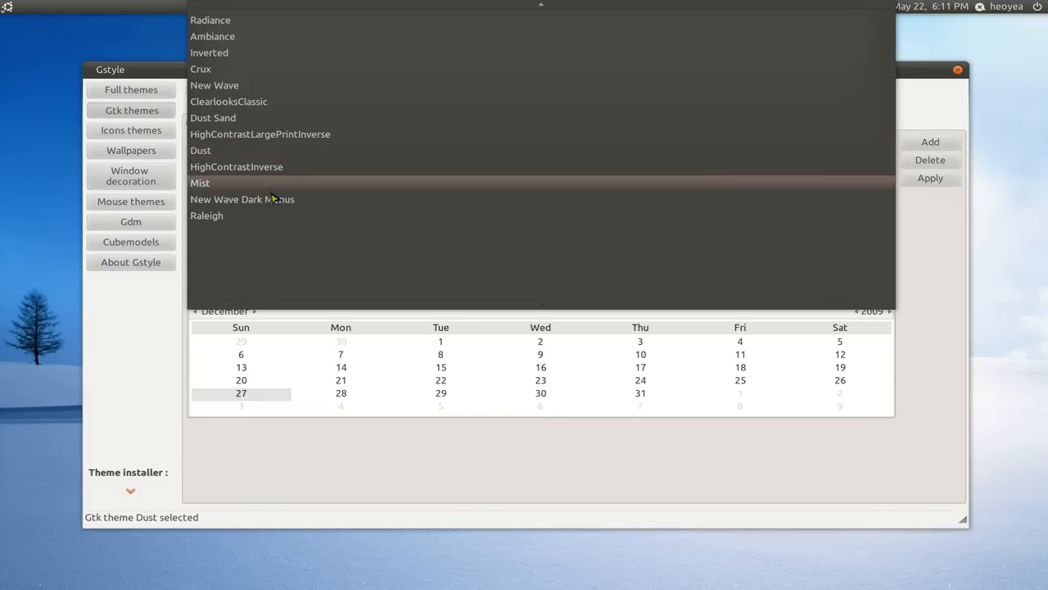
click(241, 199)
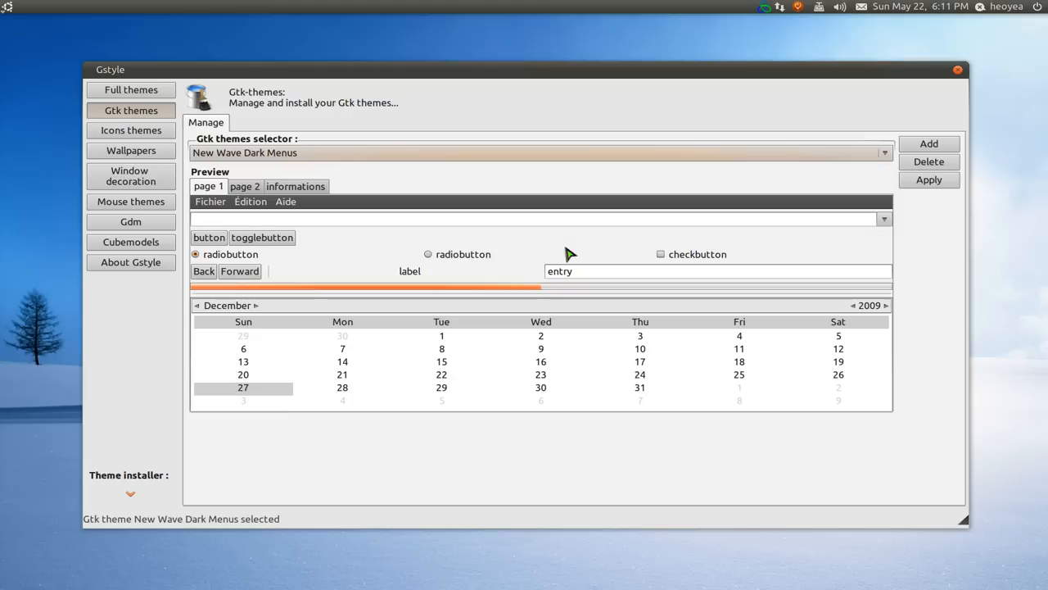
mouse_move(688, 274)
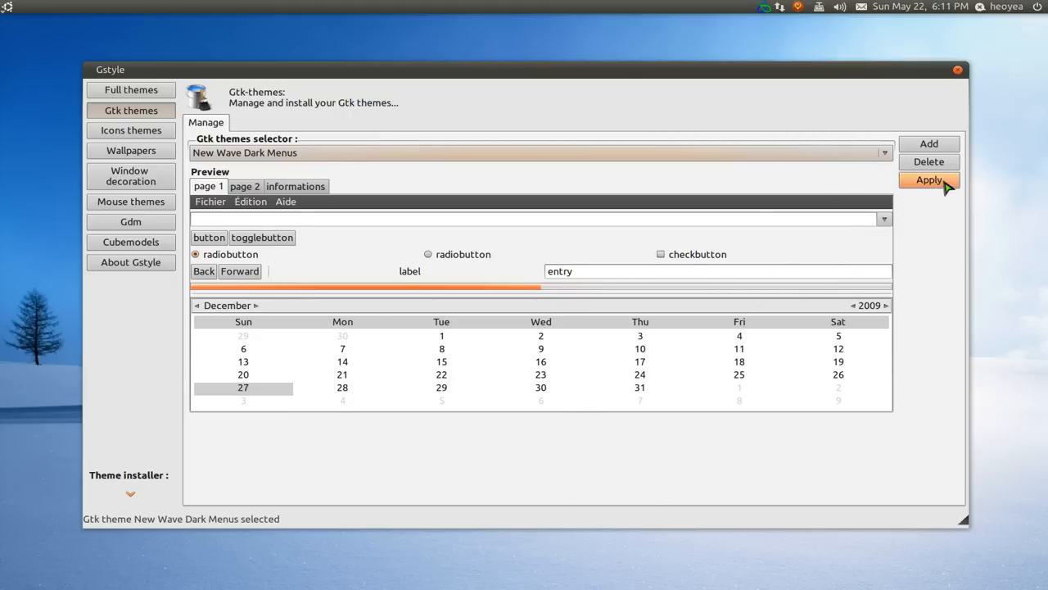
mouse_move(928, 162)
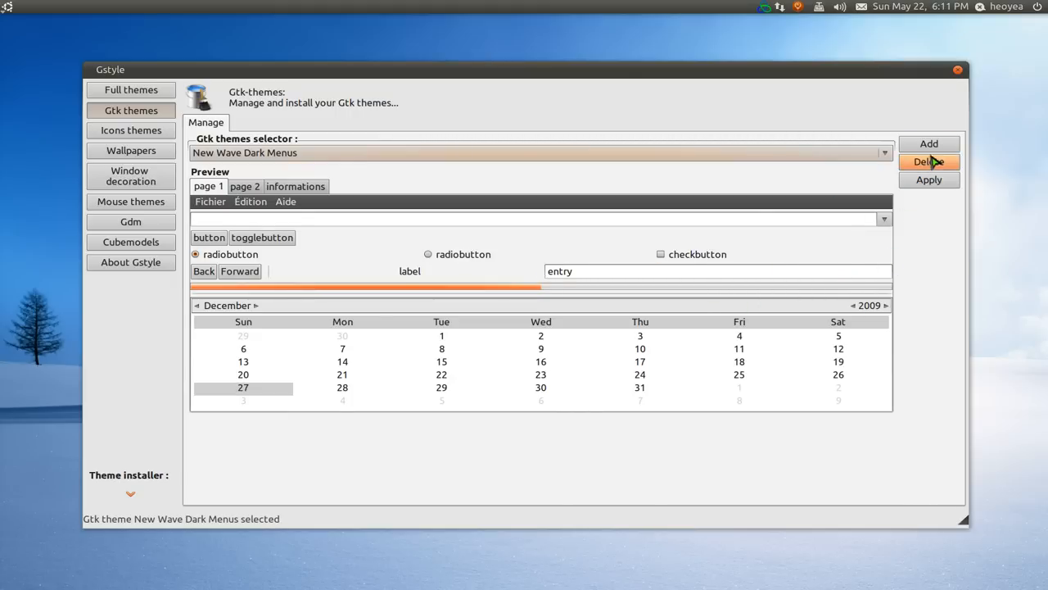
mouse_move(929, 180)
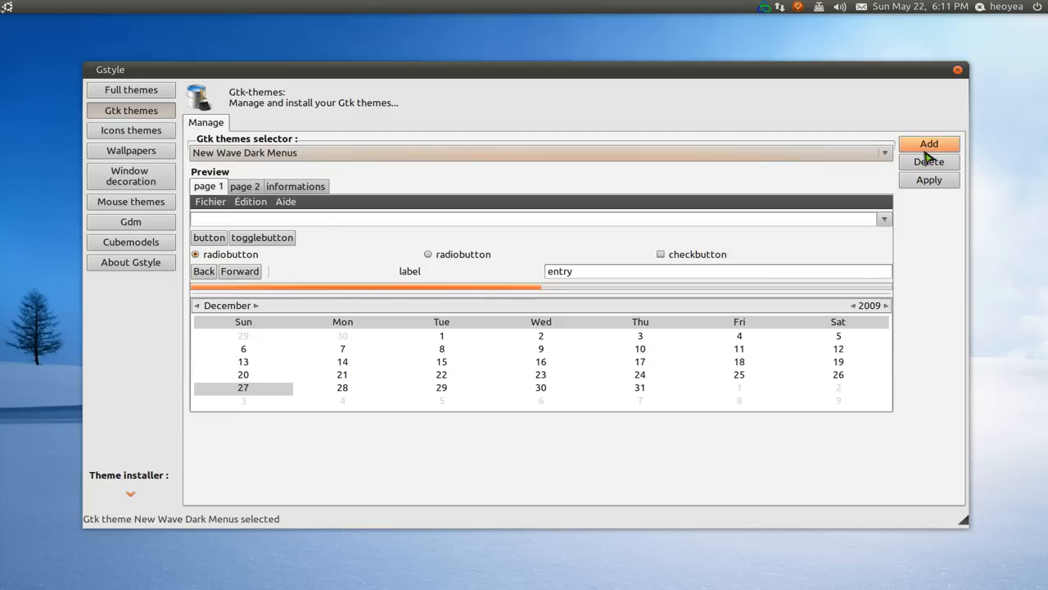
mouse_move(437, 235)
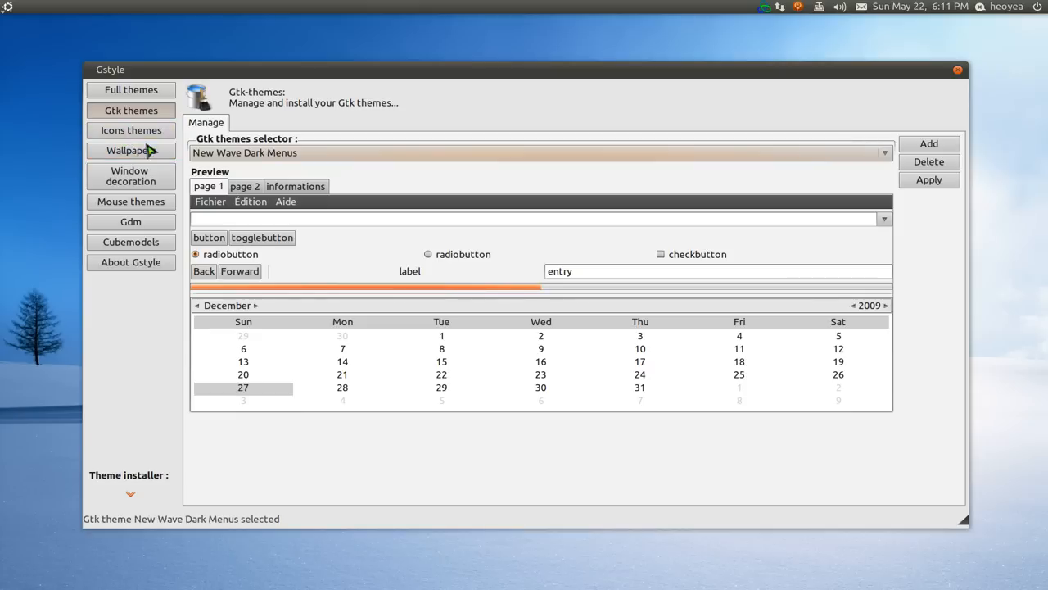
- Select the Humanity icon theme and turn off menu icons on the Options tab
click(131, 130)
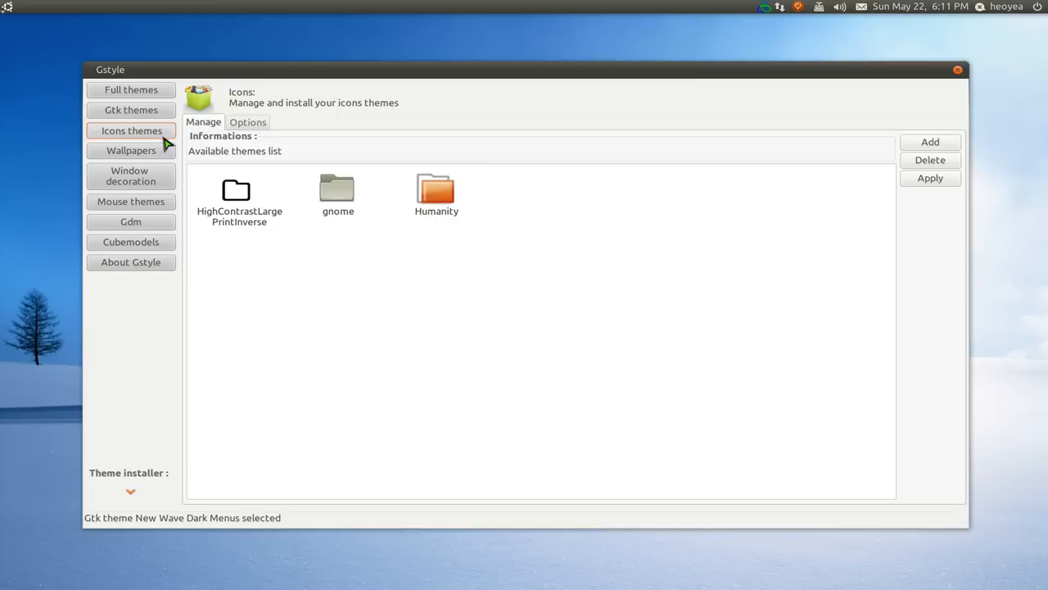
mouse_move(417, 256)
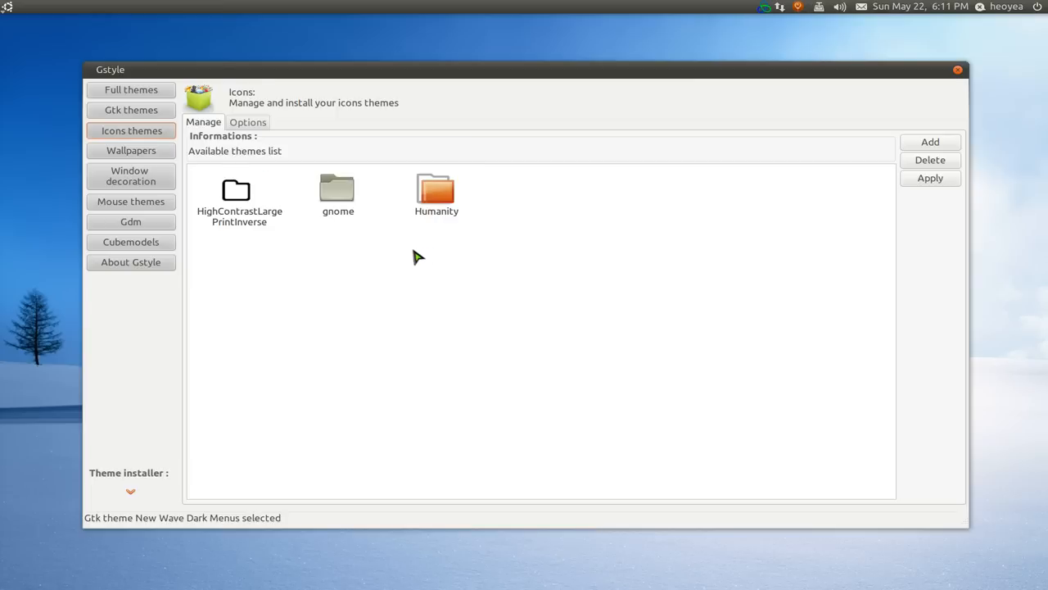
mouse_move(350, 249)
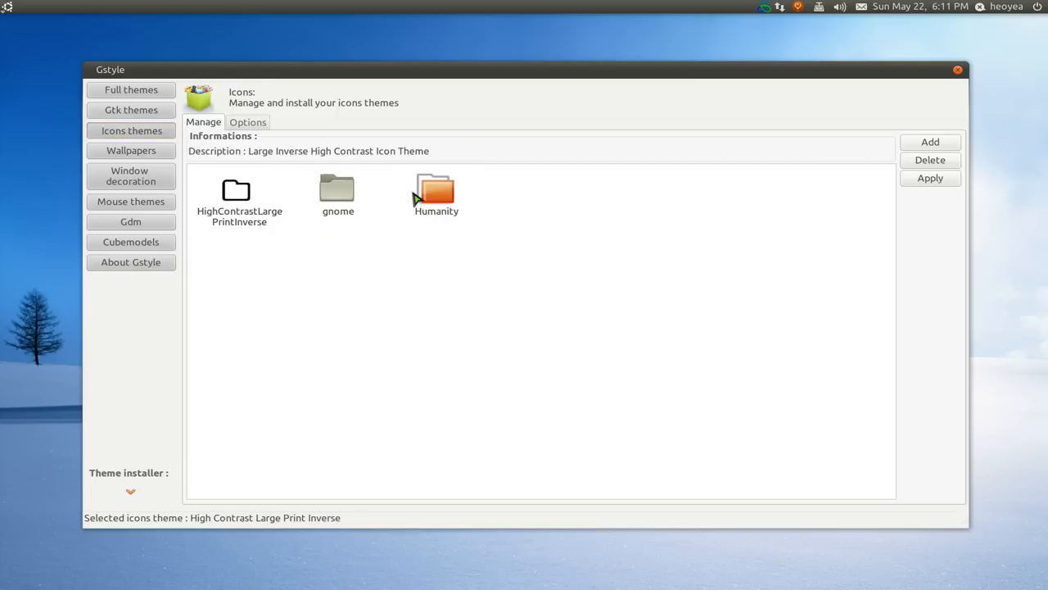
click(435, 194)
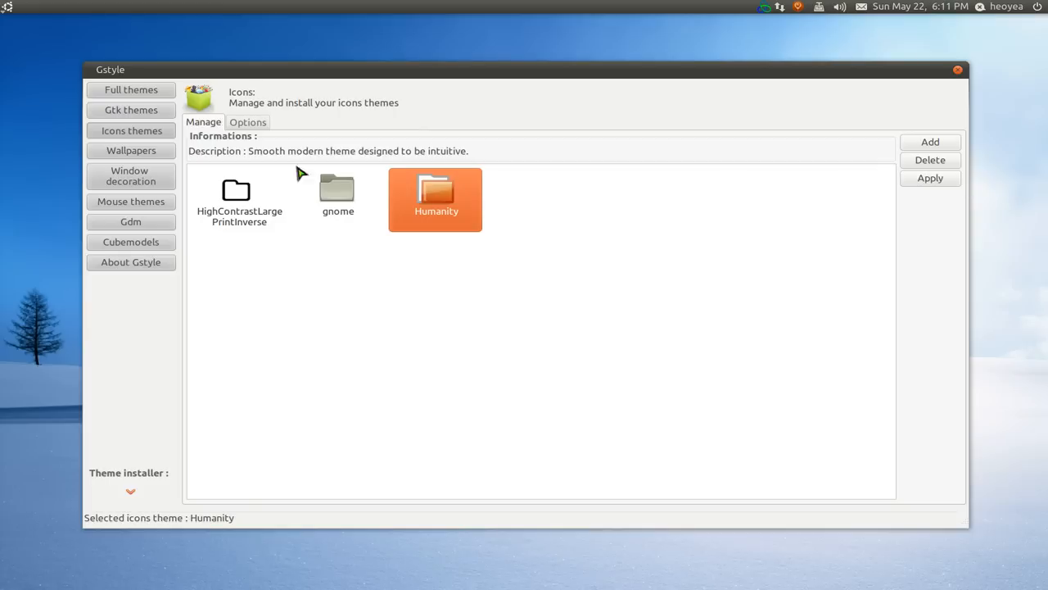
click(247, 121)
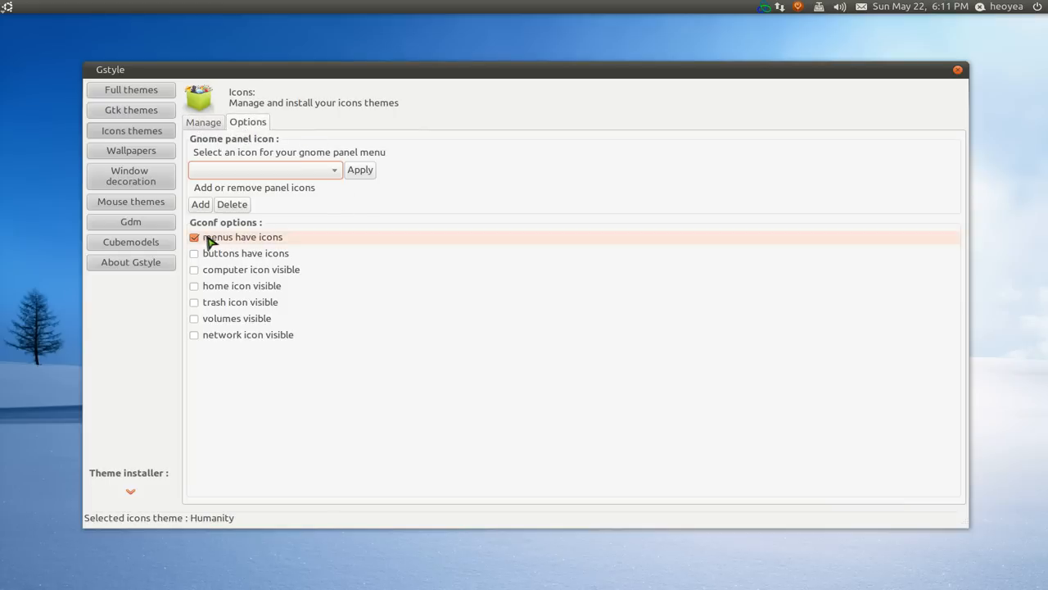
click(194, 237)
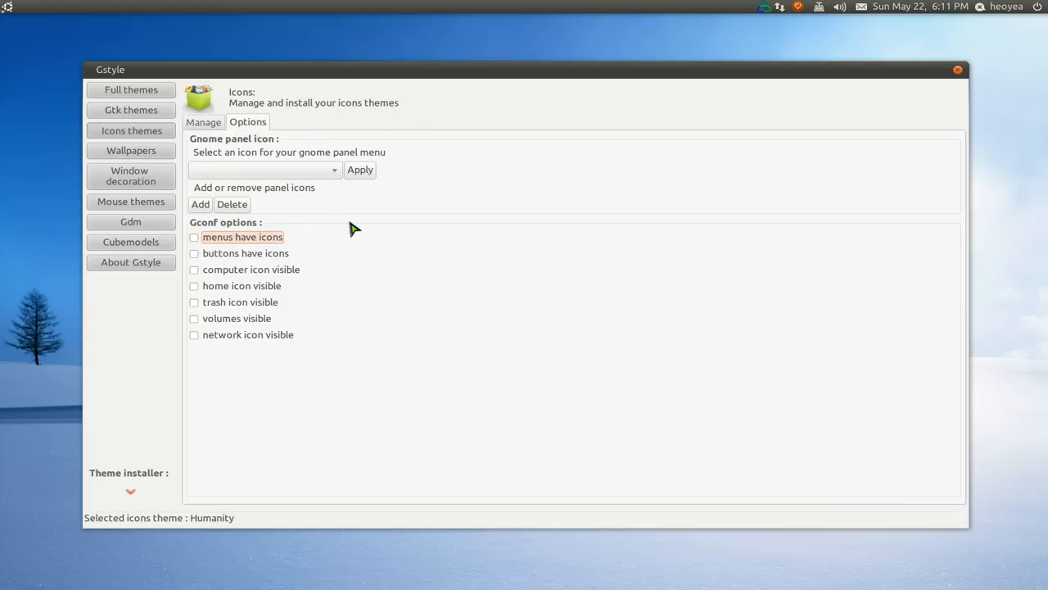
mouse_move(287, 152)
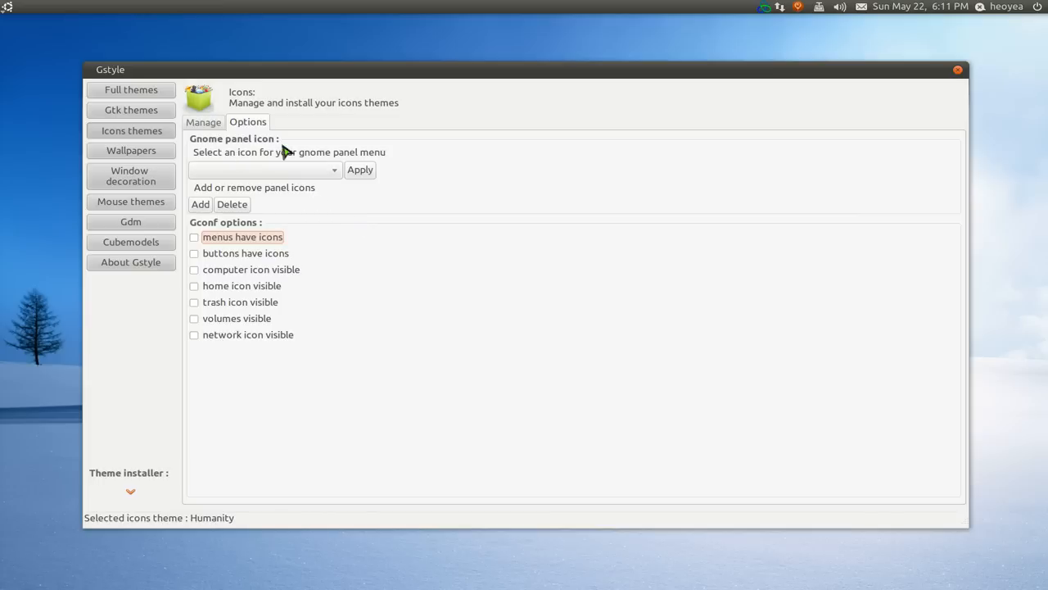
mouse_move(219, 159)
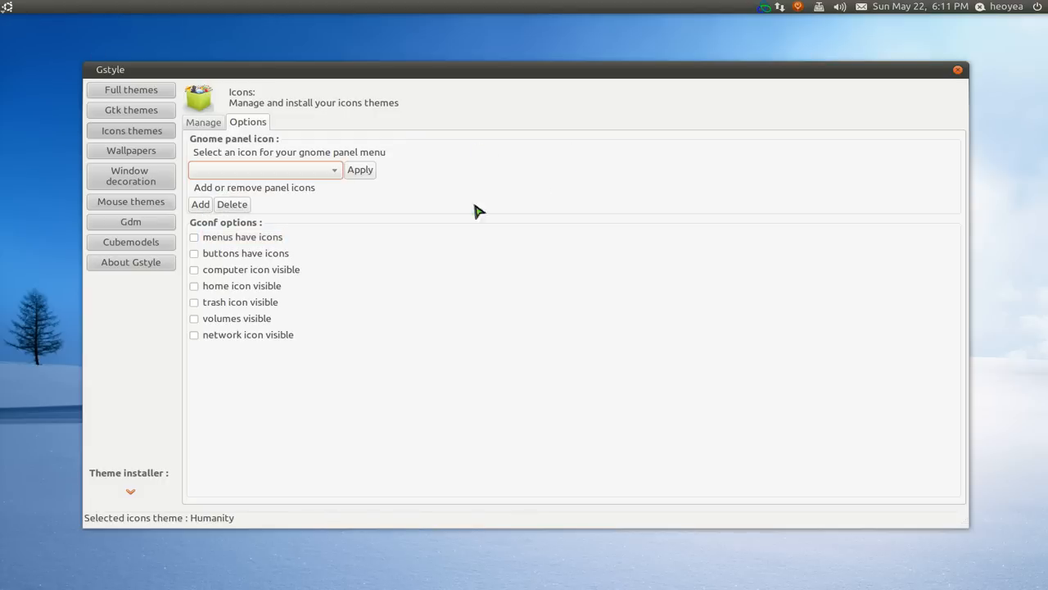
mouse_move(217, 291)
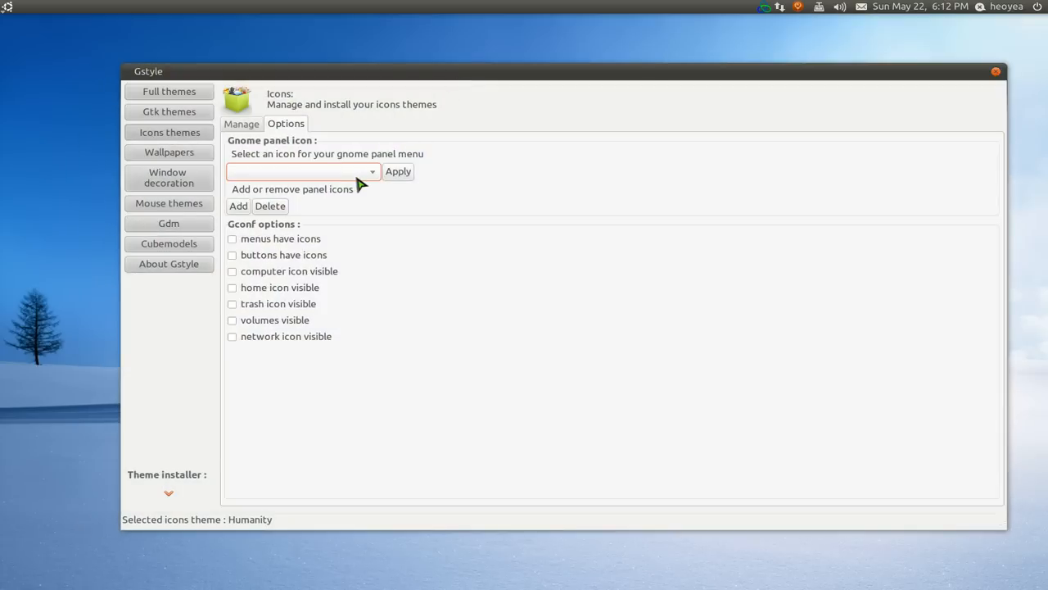
mouse_move(250, 304)
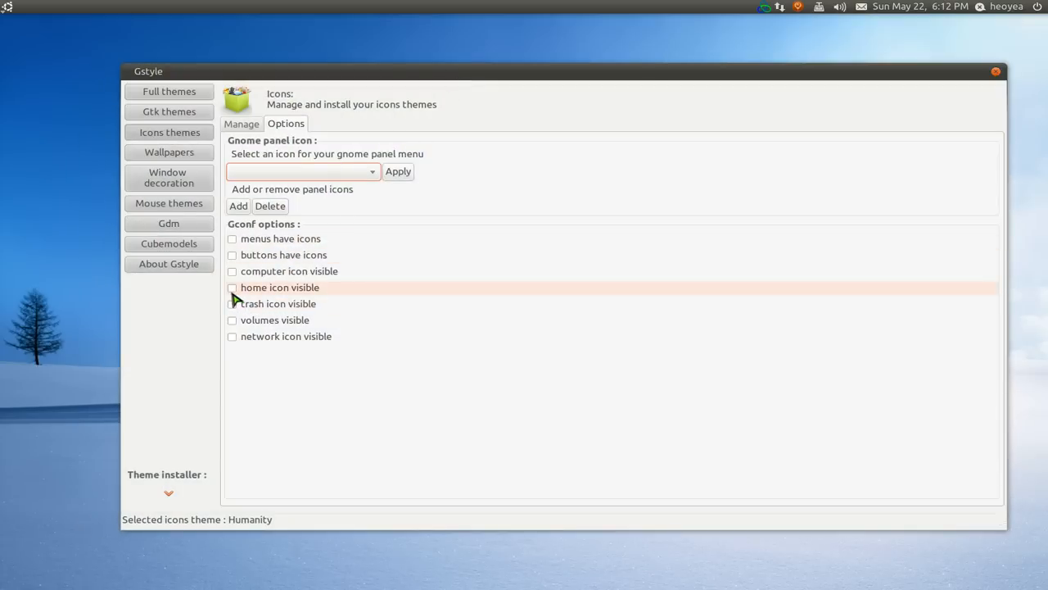
- Show then hide the desktop home icon, and browse the Applications menu
click(232, 288)
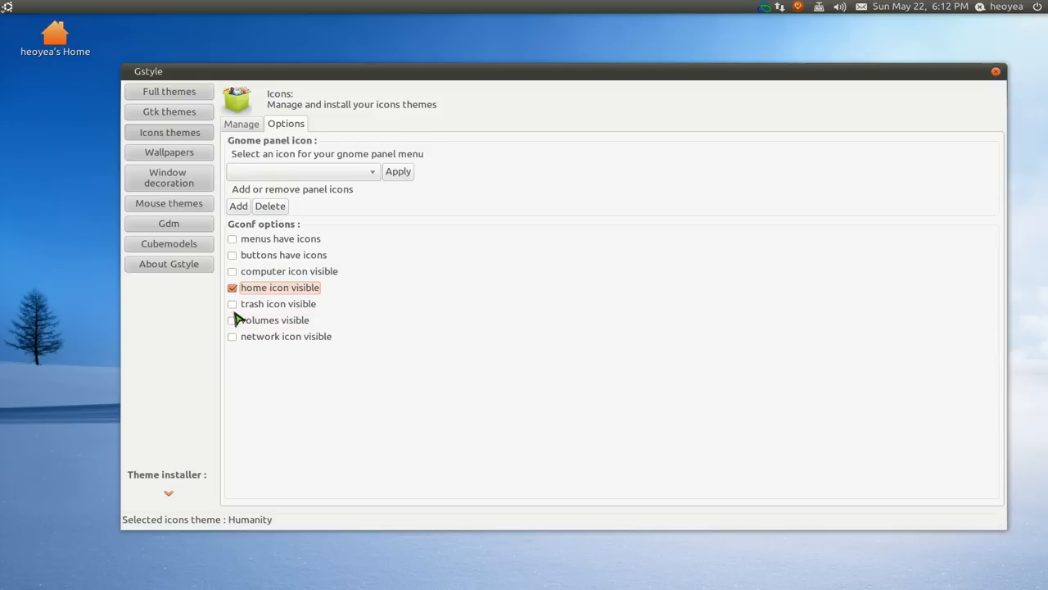
click(232, 304)
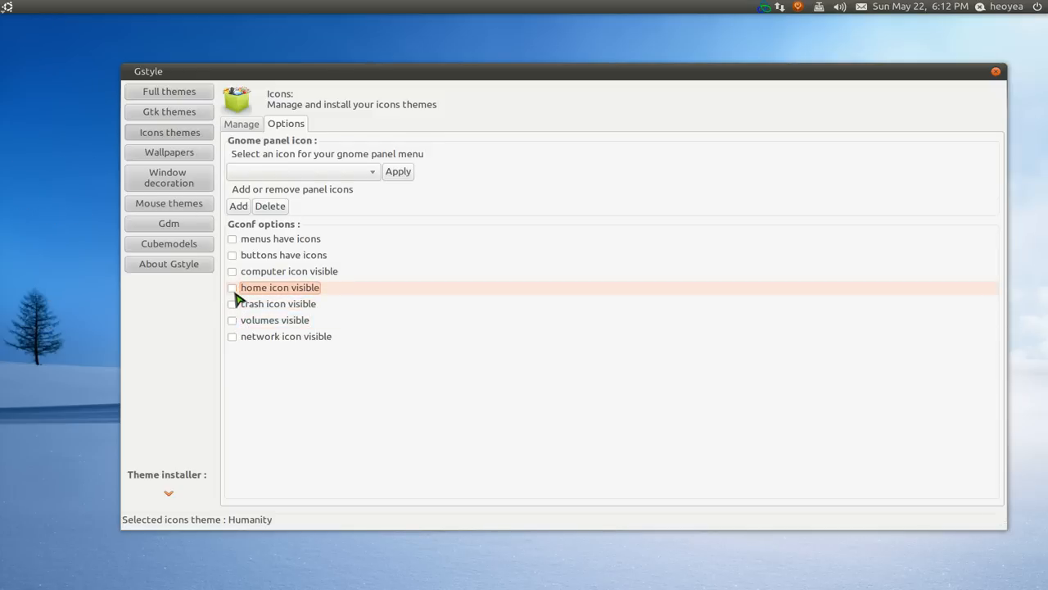
mouse_move(287, 239)
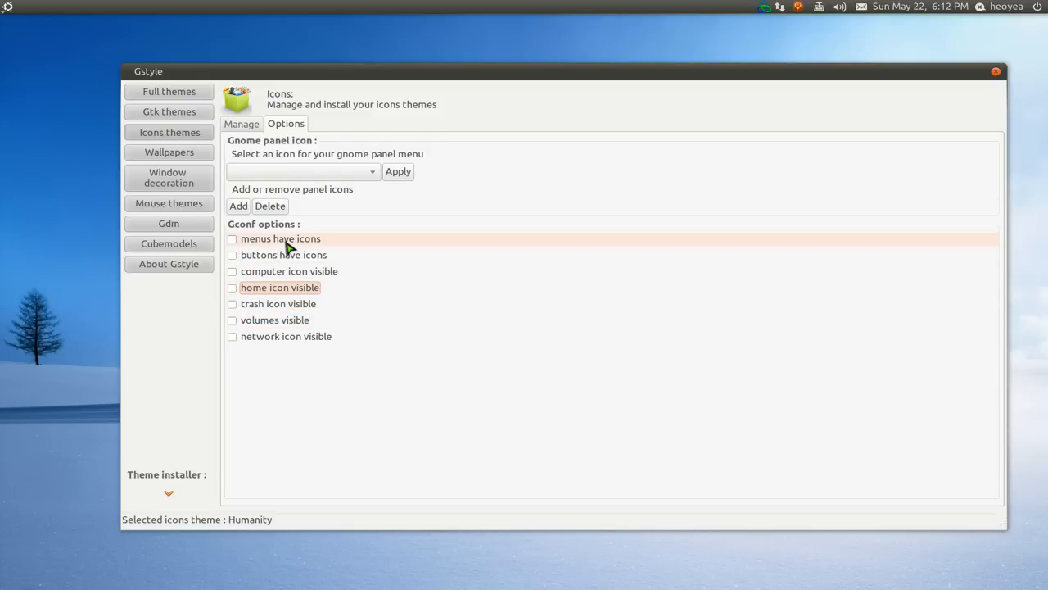
mouse_move(6, 17)
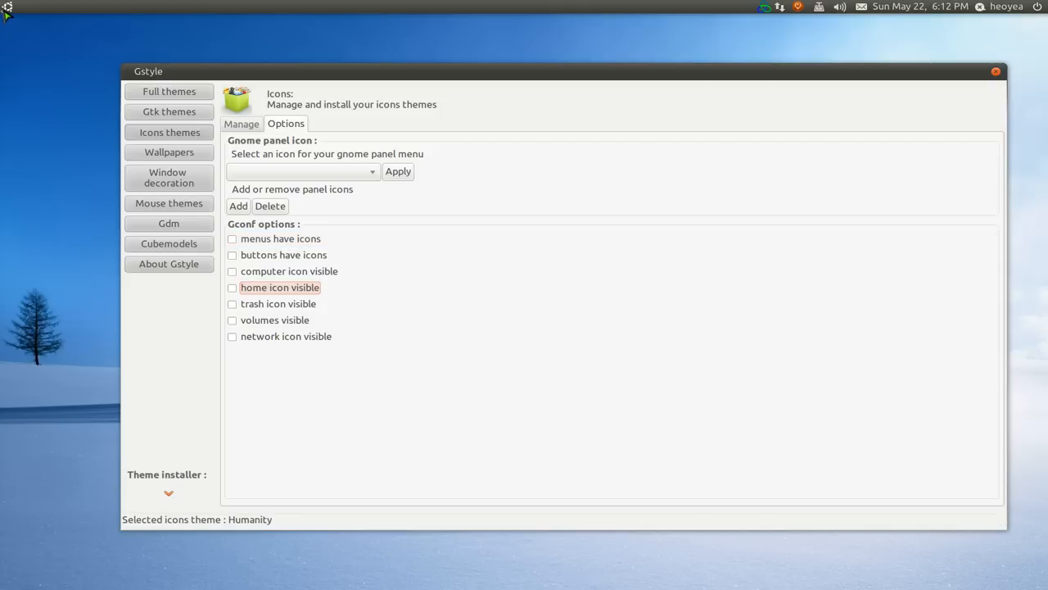
click(7, 6)
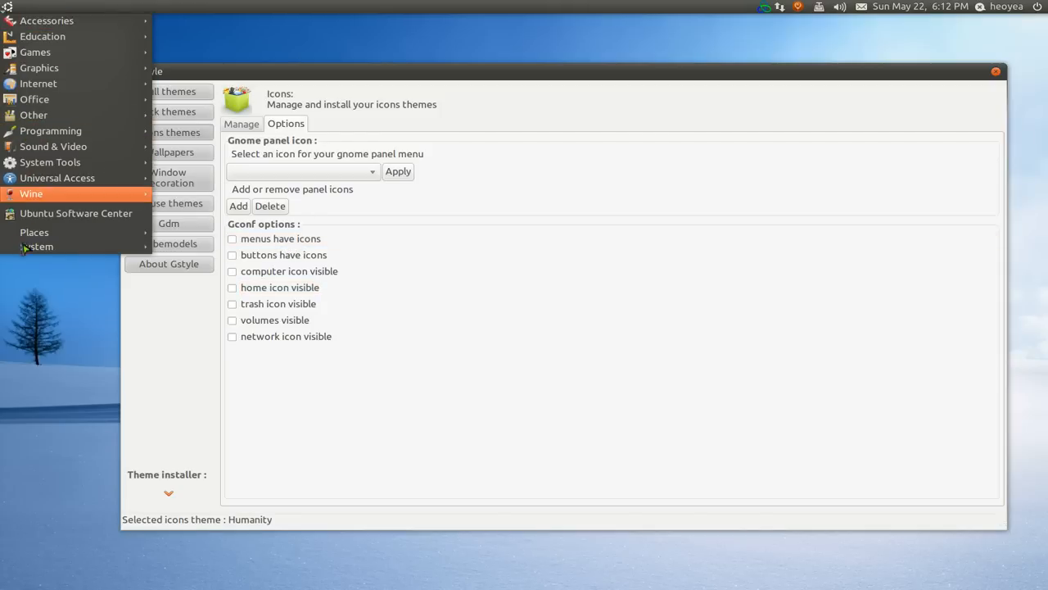
mouse_move(38, 246)
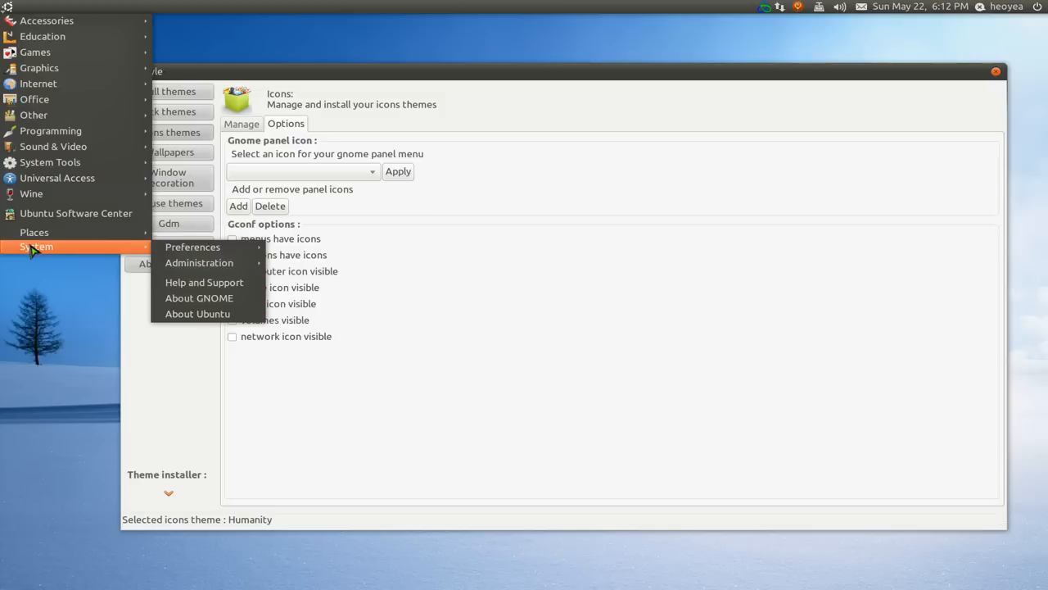
click(193, 246)
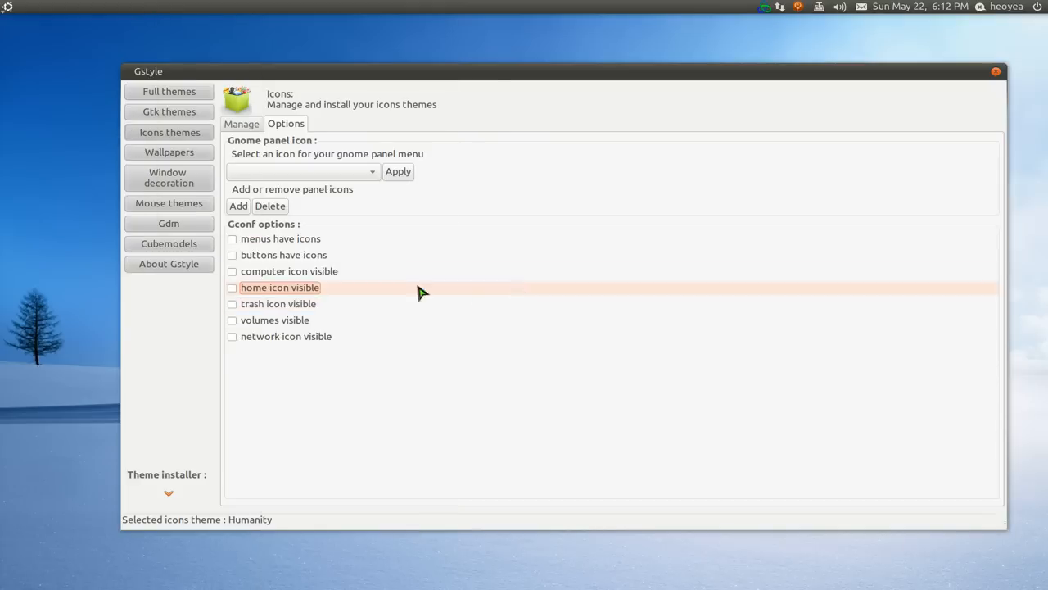
click(232, 238)
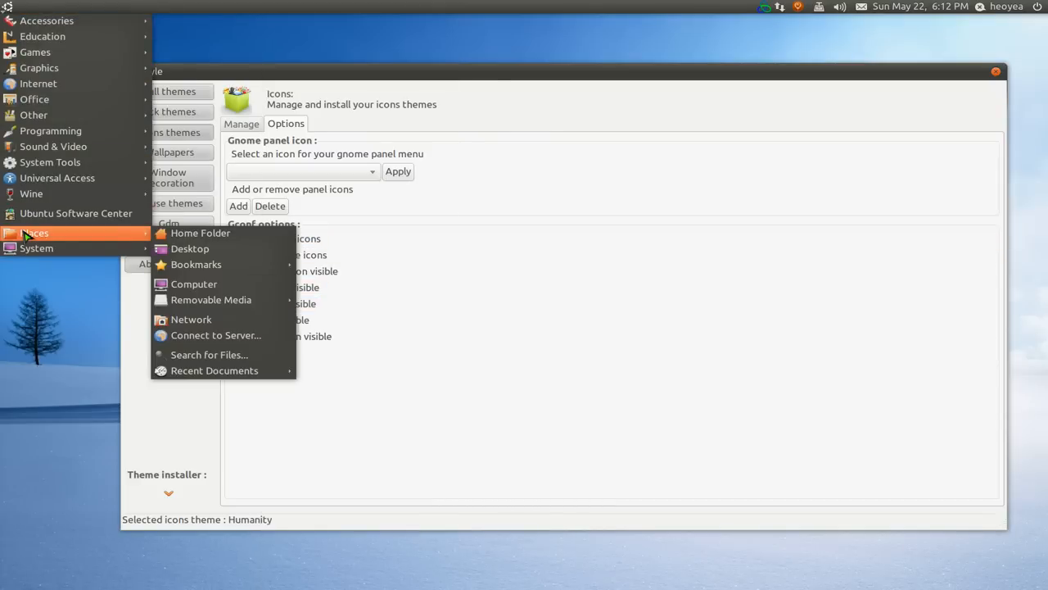
mouse_move(505, 311)
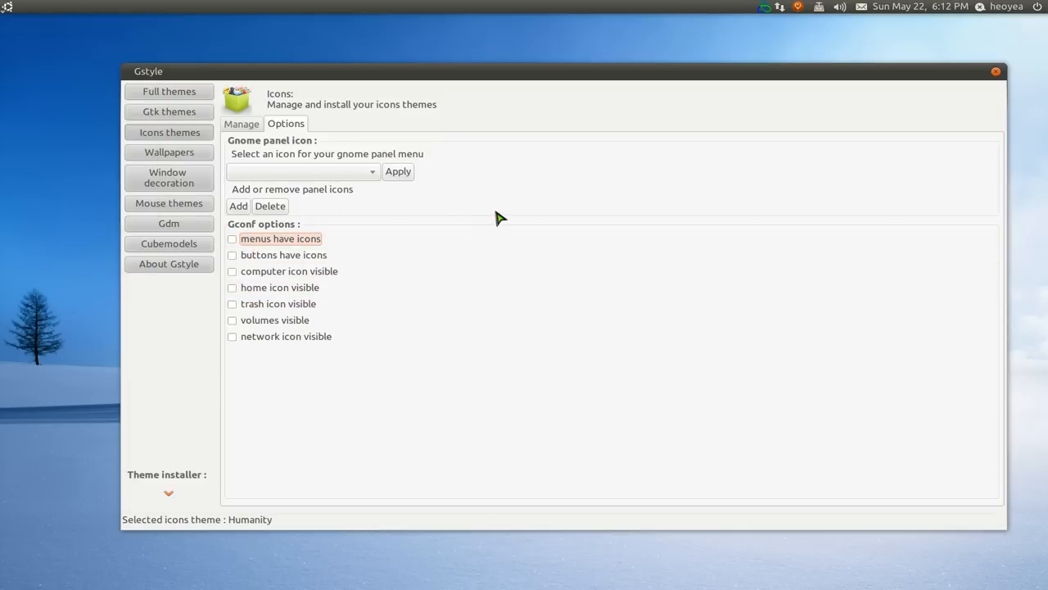
mouse_move(194, 164)
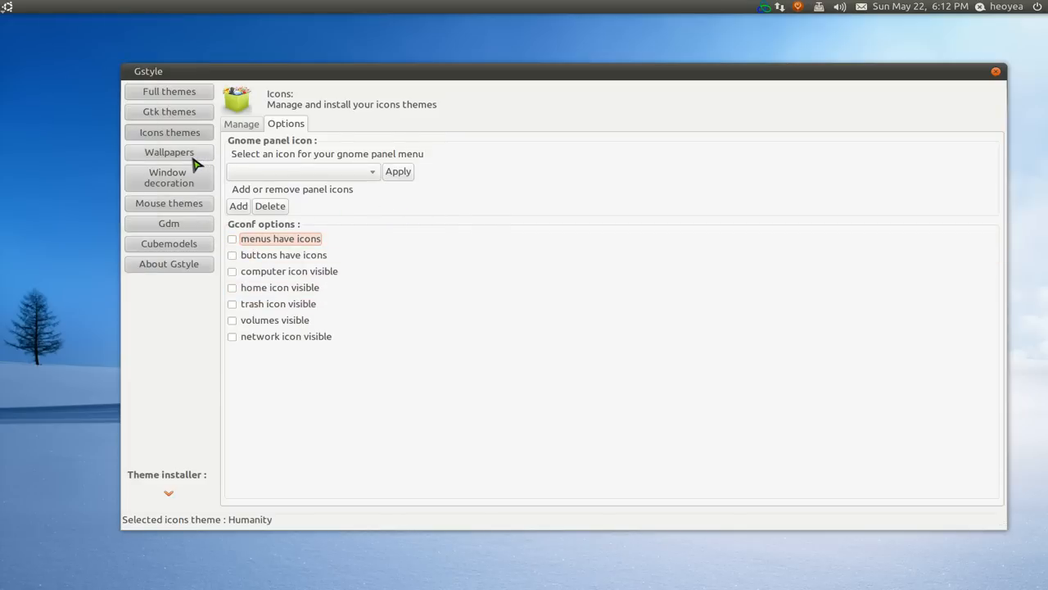
- Browse the wallpaper list, then show the WallDyn dynamic wallpaper timing page
click(169, 152)
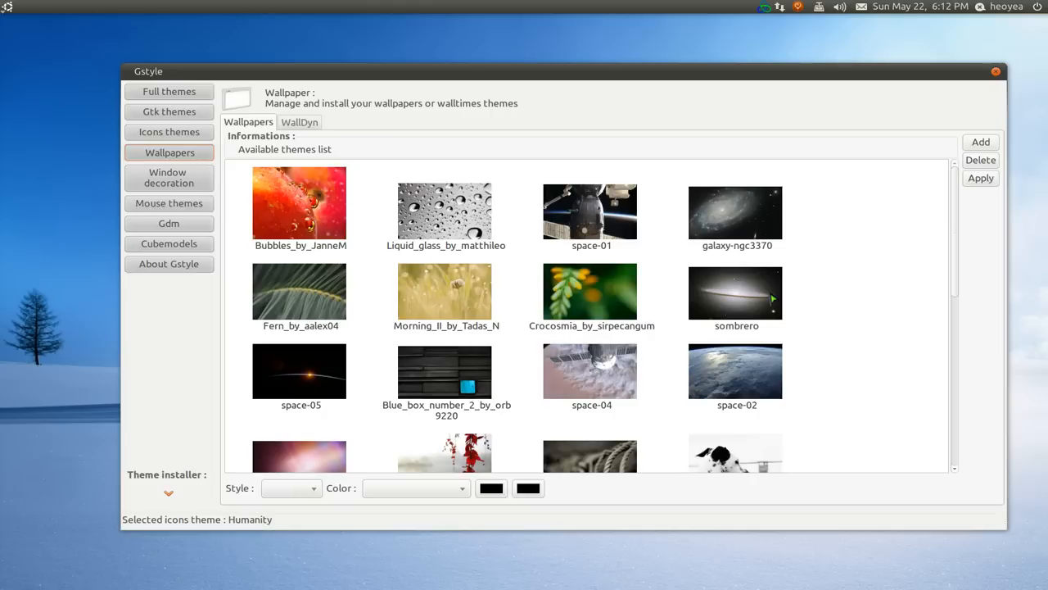
mouse_move(991, 266)
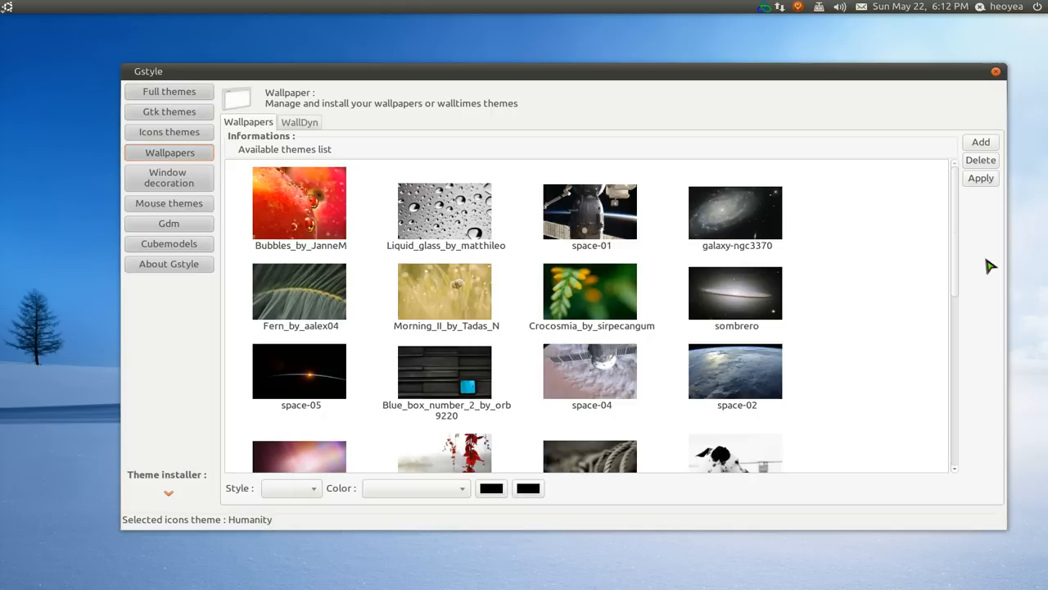
scroll(down, 3)
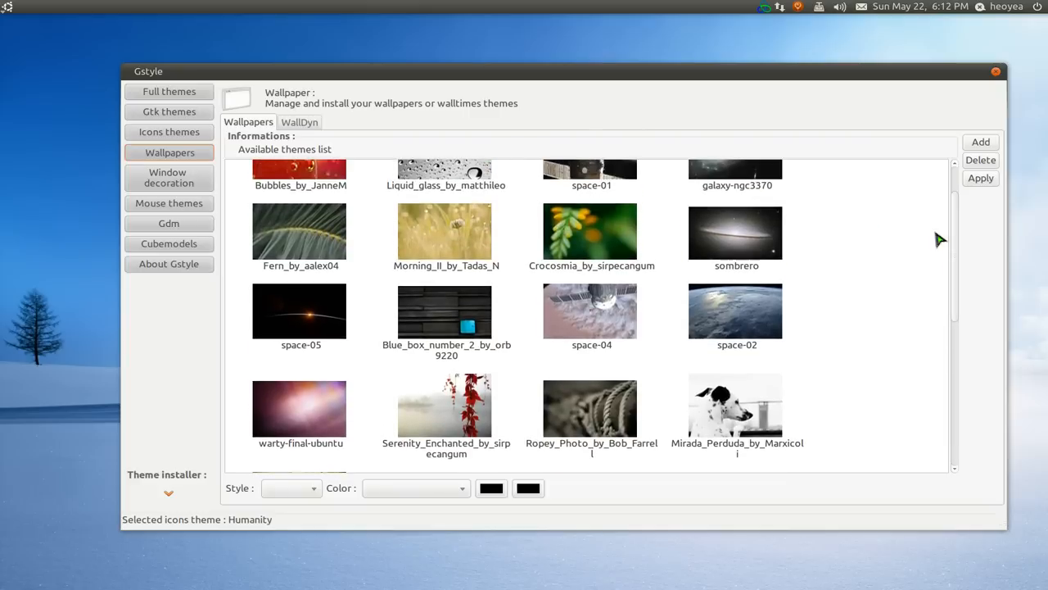
click(299, 122)
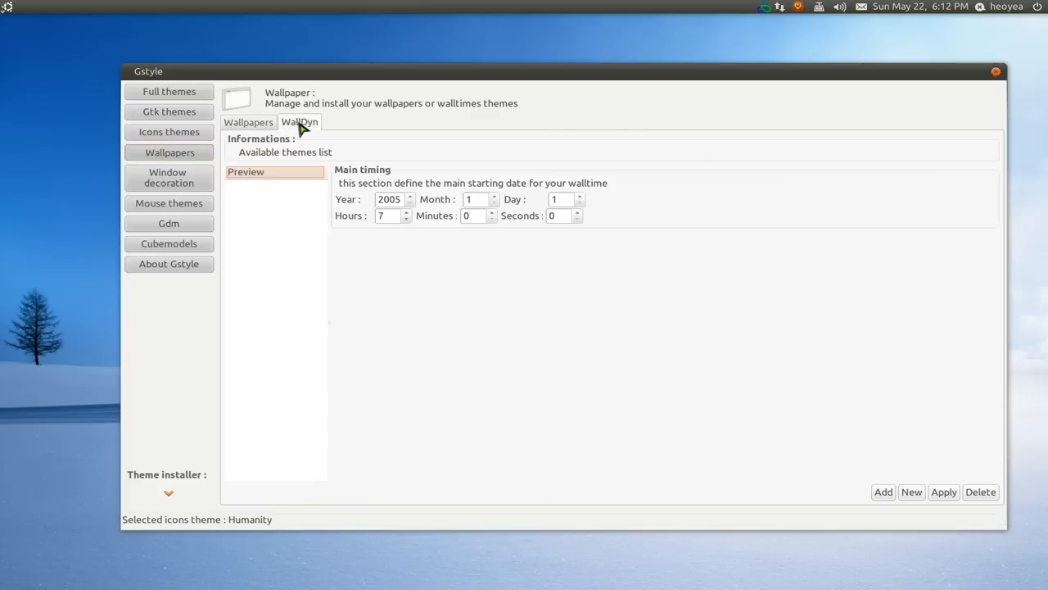
mouse_move(297, 253)
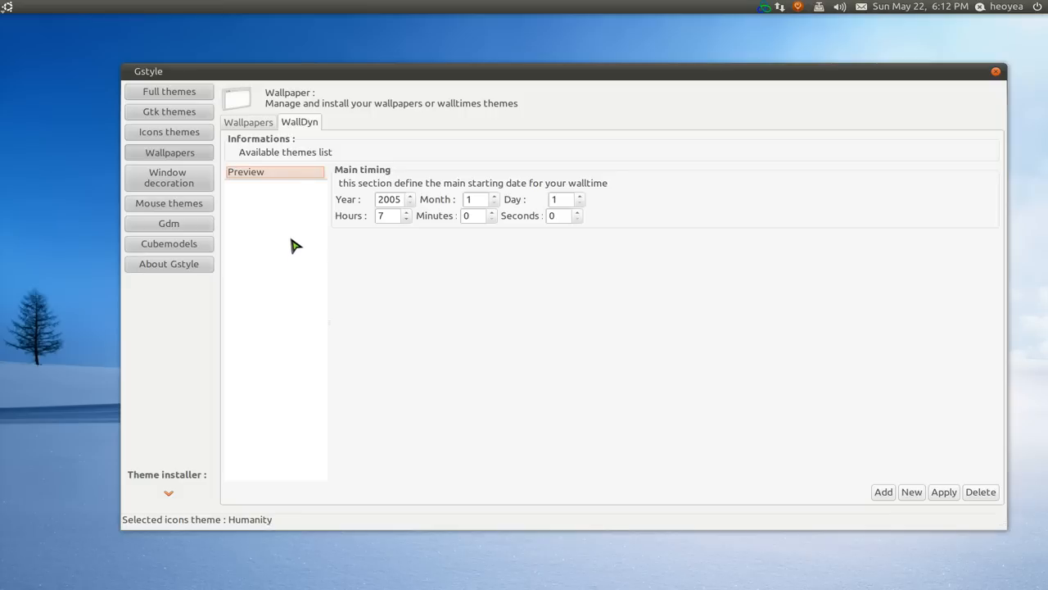
mouse_move(887, 383)
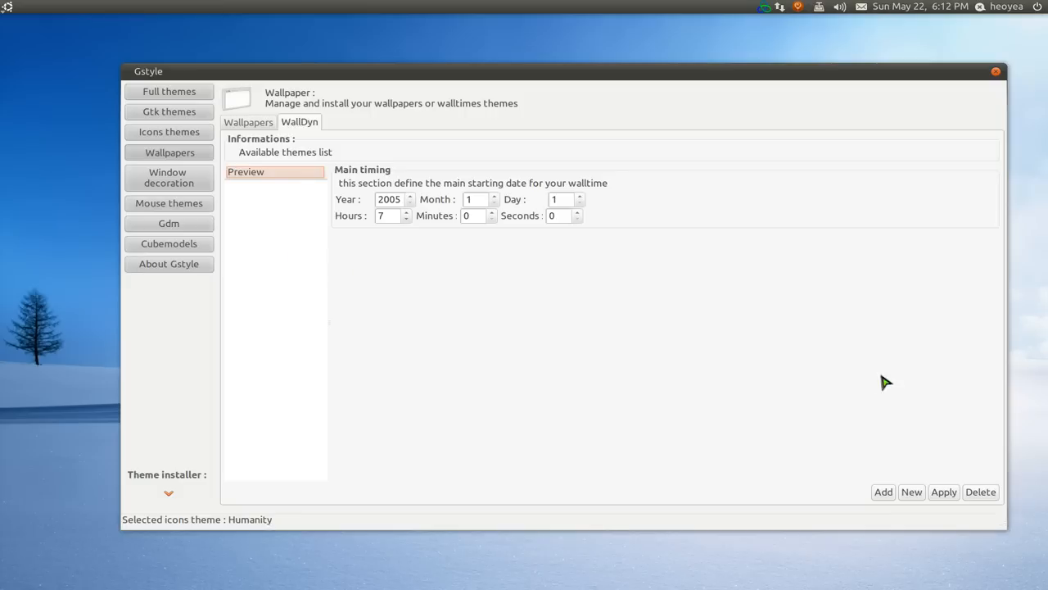
mouse_move(273, 239)
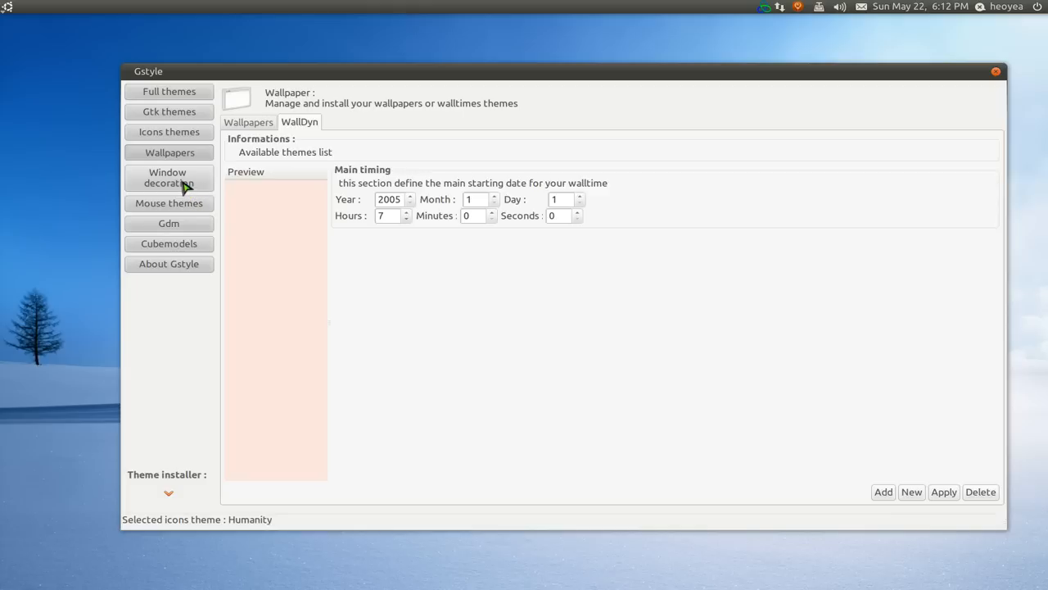
- Preview Radiance, Clearlooks, Simple, Crux, Esco, then Dust Sand under Window decoration
click(168, 178)
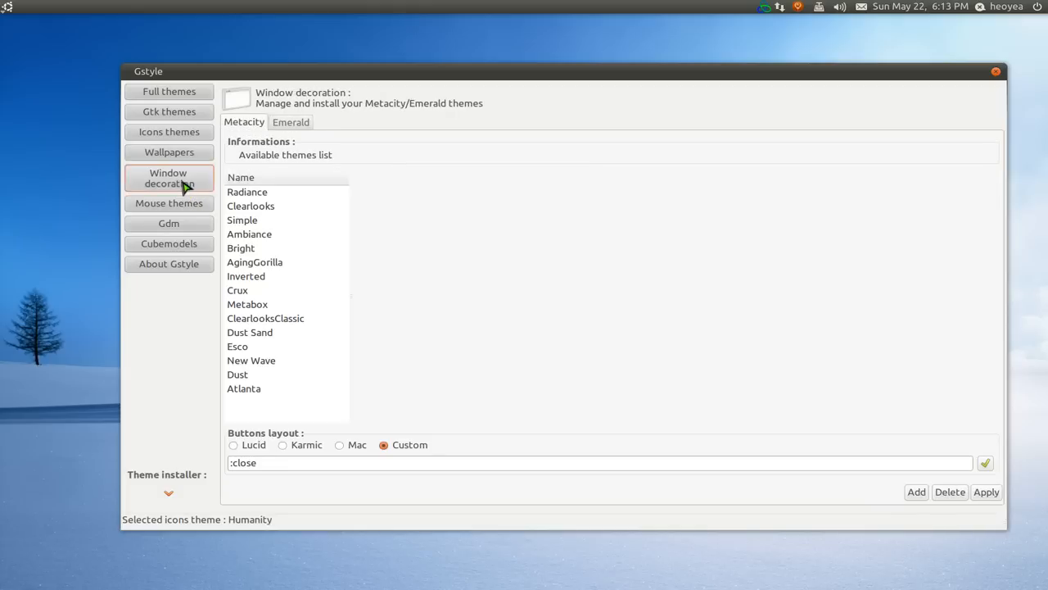
mouse_move(319, 252)
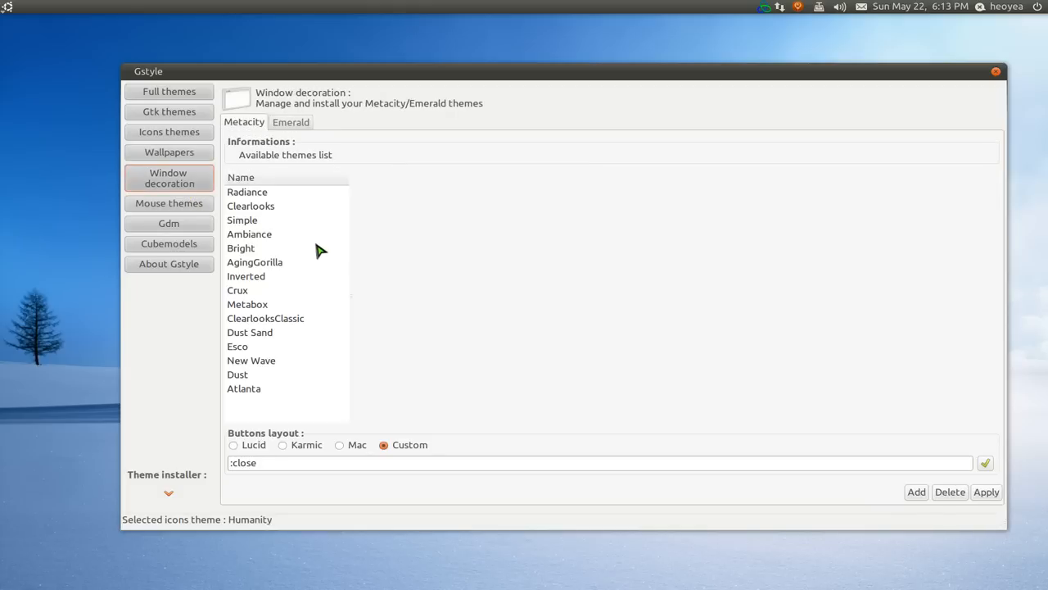
mouse_move(270, 234)
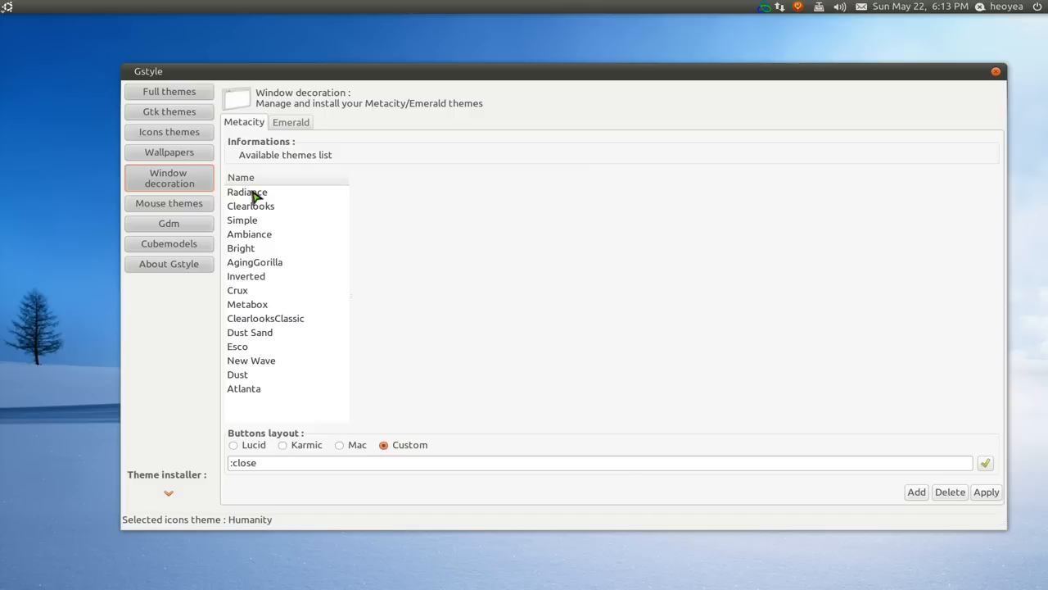
click(247, 192)
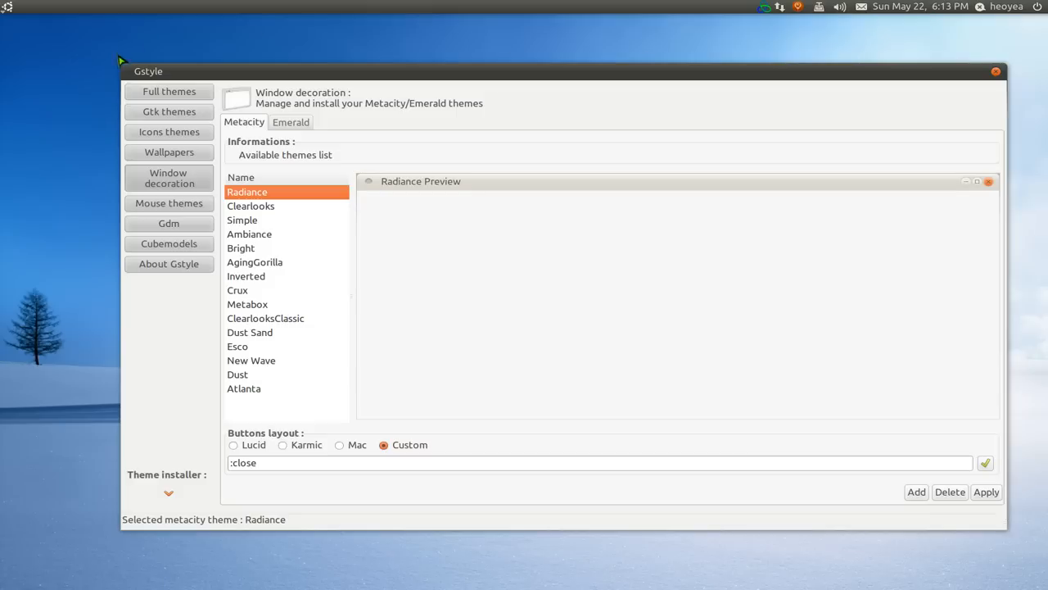
mouse_move(115, 540)
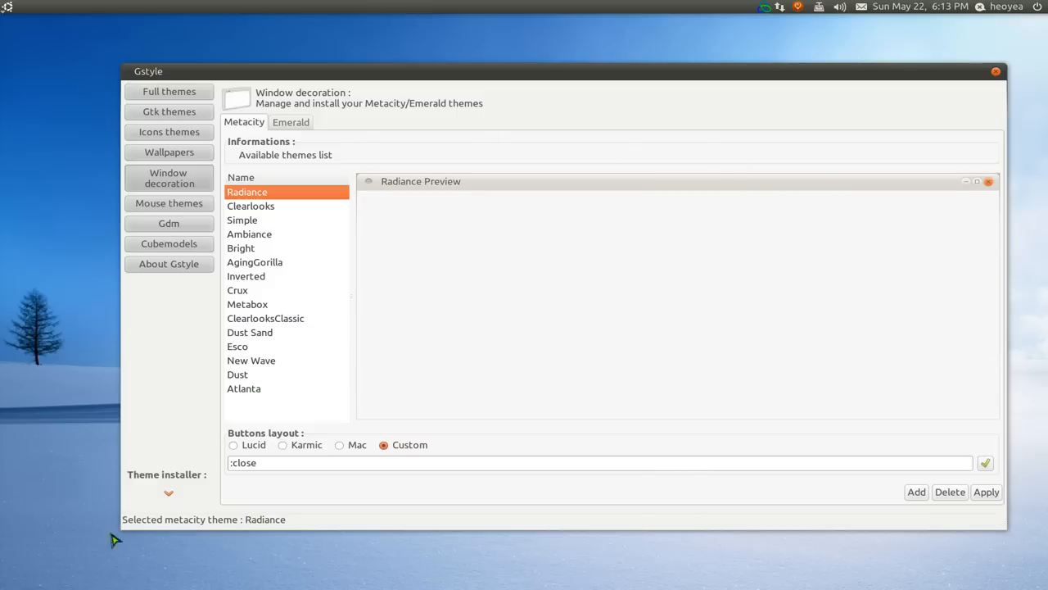
click(251, 205)
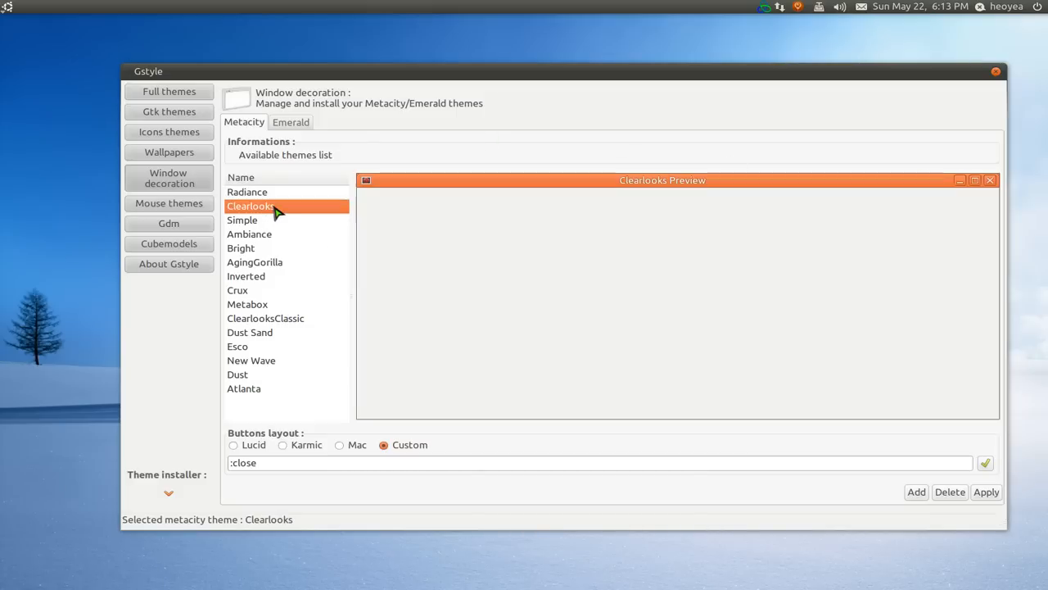
click(242, 219)
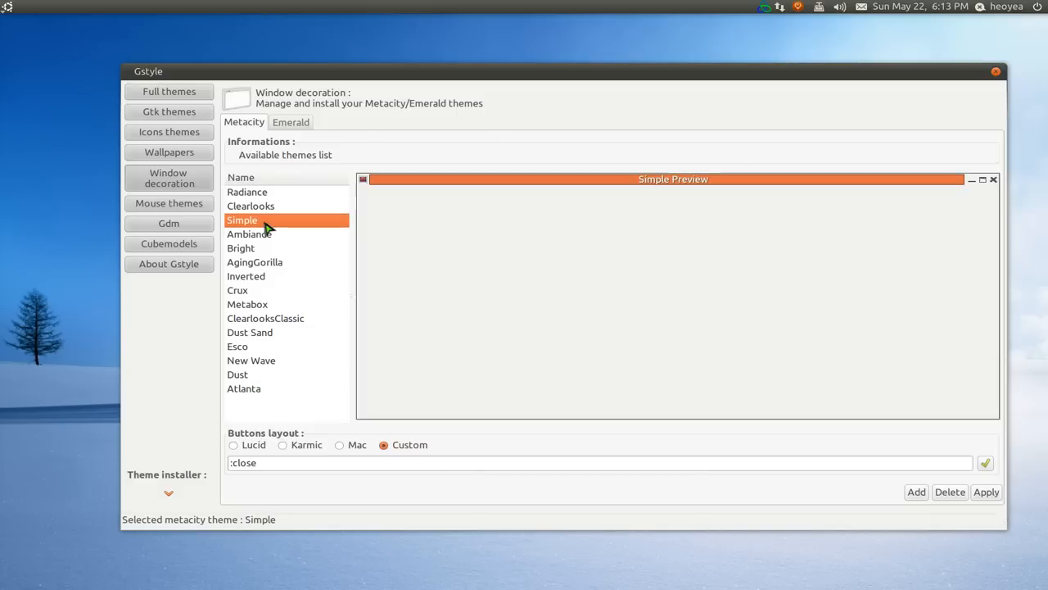
click(237, 290)
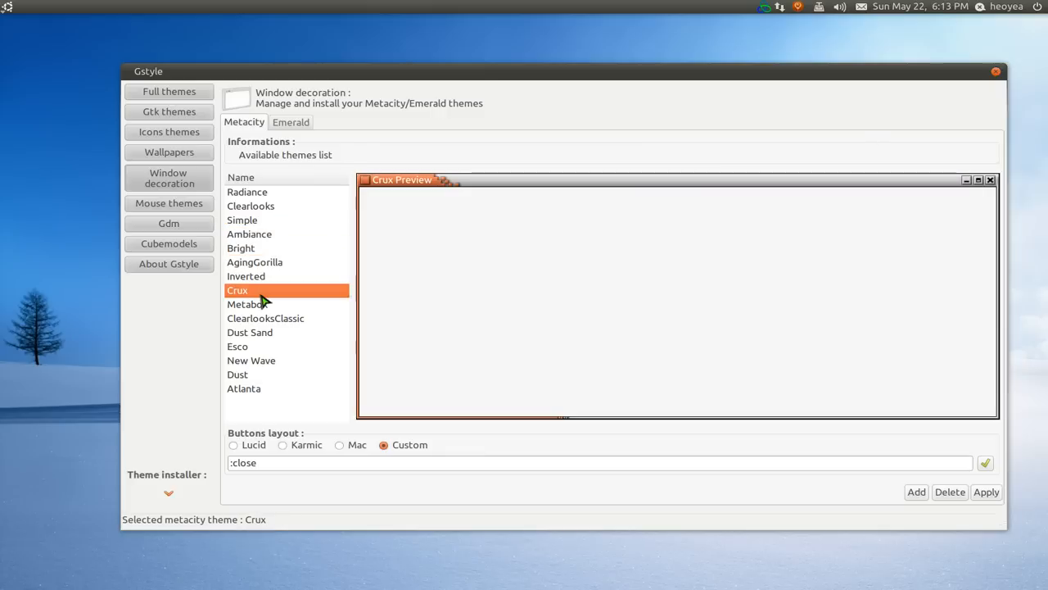
click(237, 345)
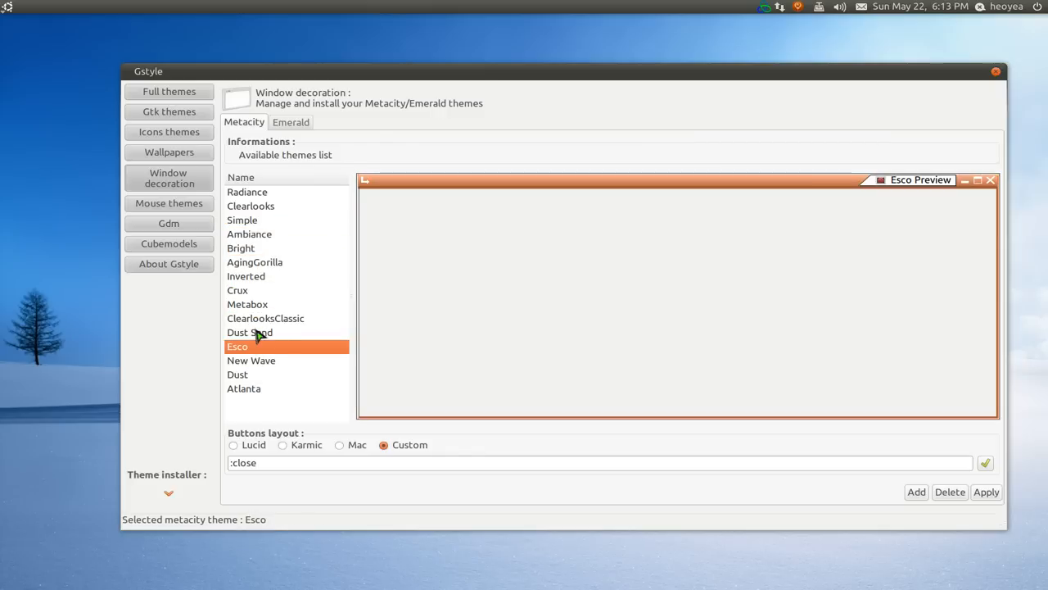
click(250, 331)
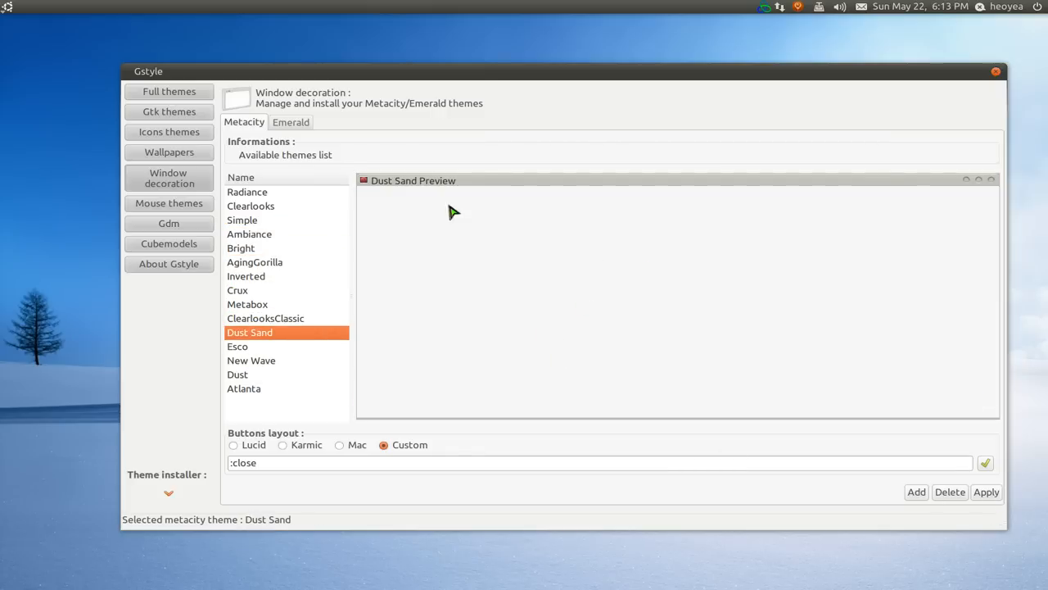
click(290, 121)
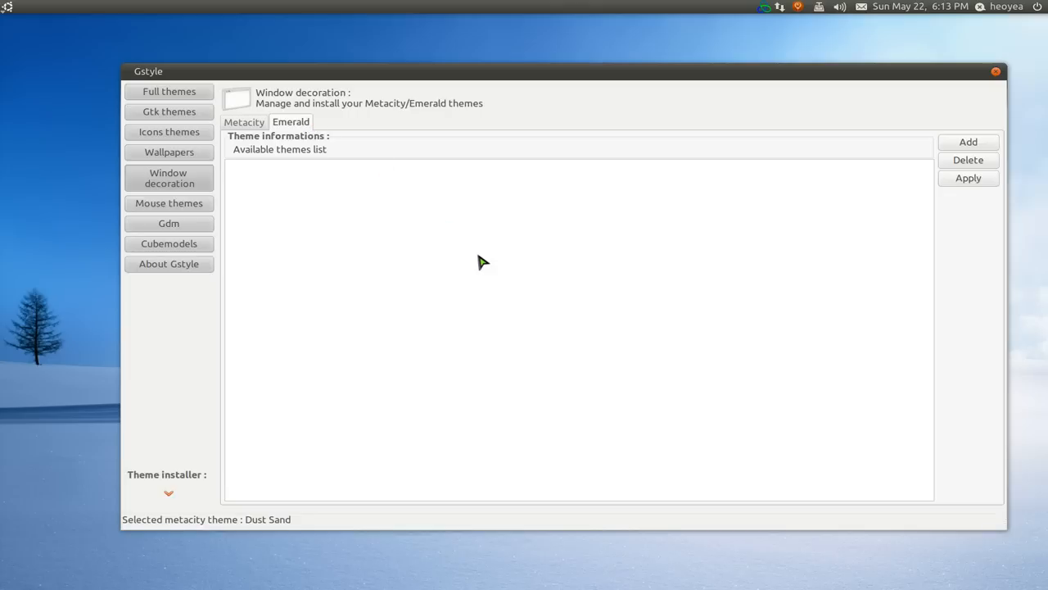
mouse_move(483, 265)
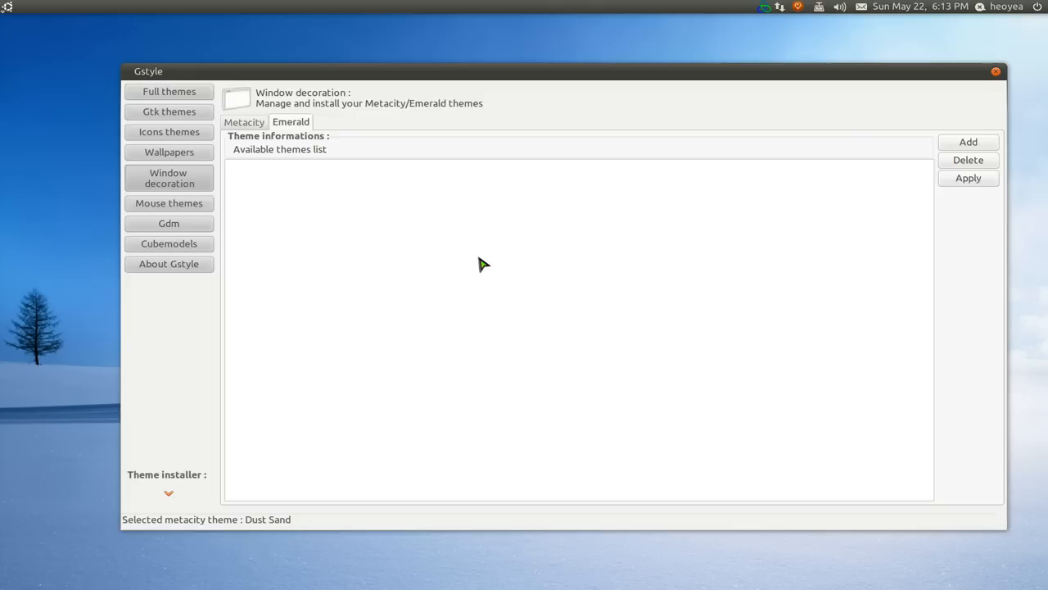
mouse_move(631, 250)
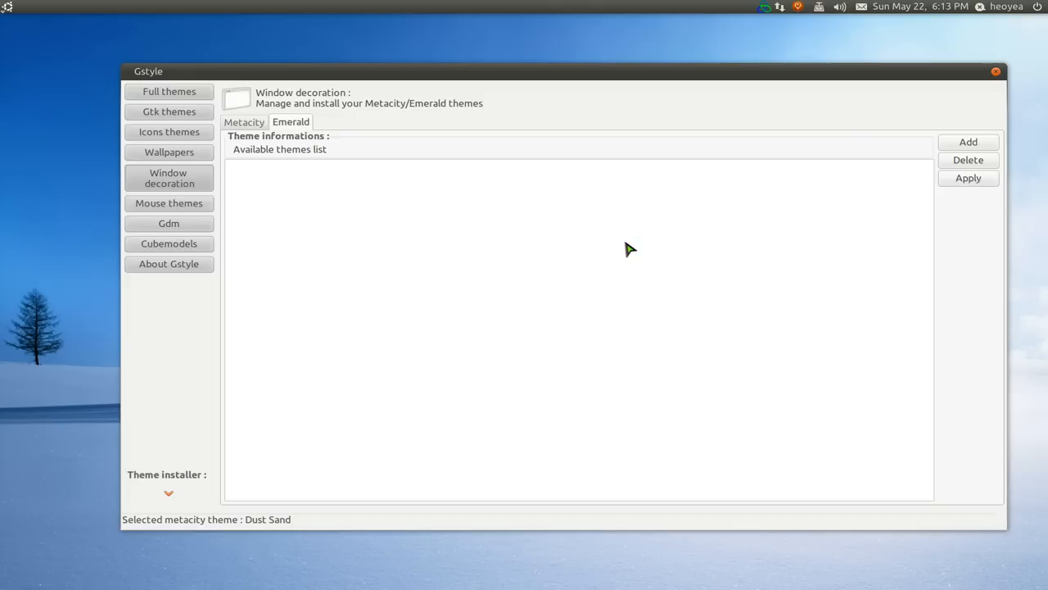
mouse_move(540, 150)
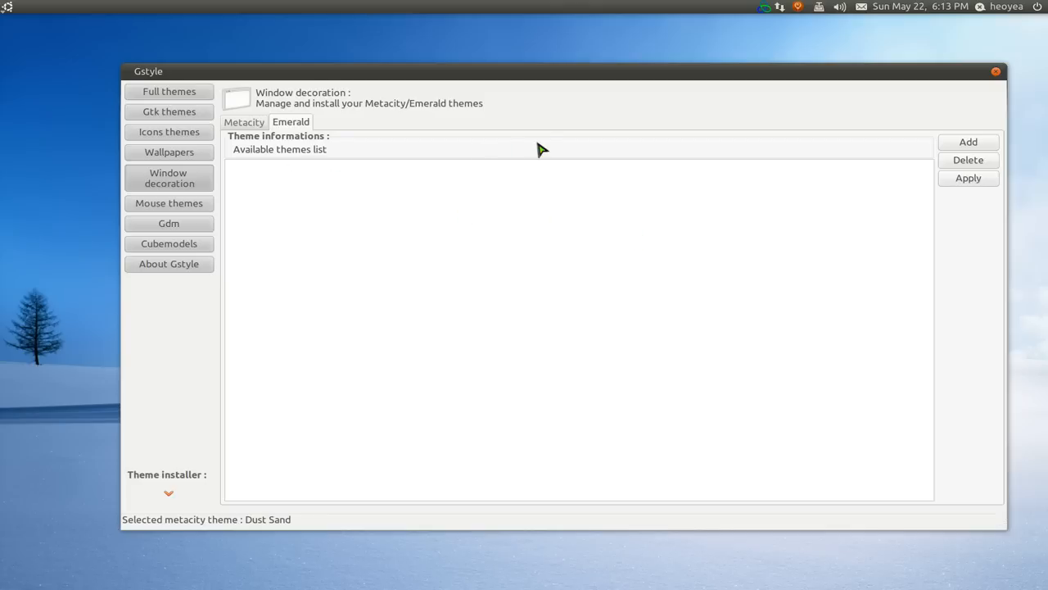
mouse_move(1013, 38)
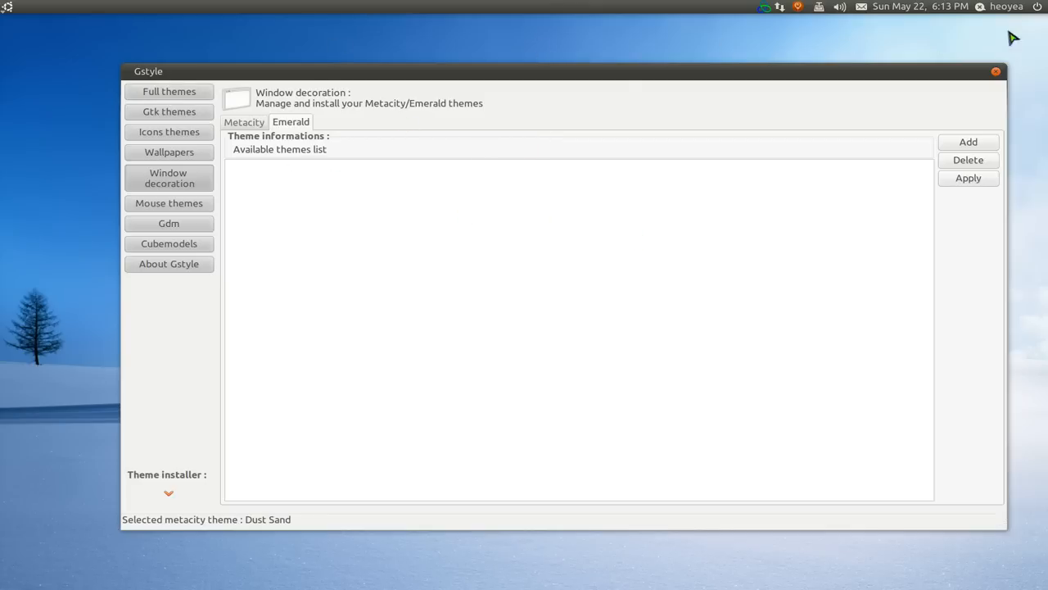
mouse_move(995, 88)
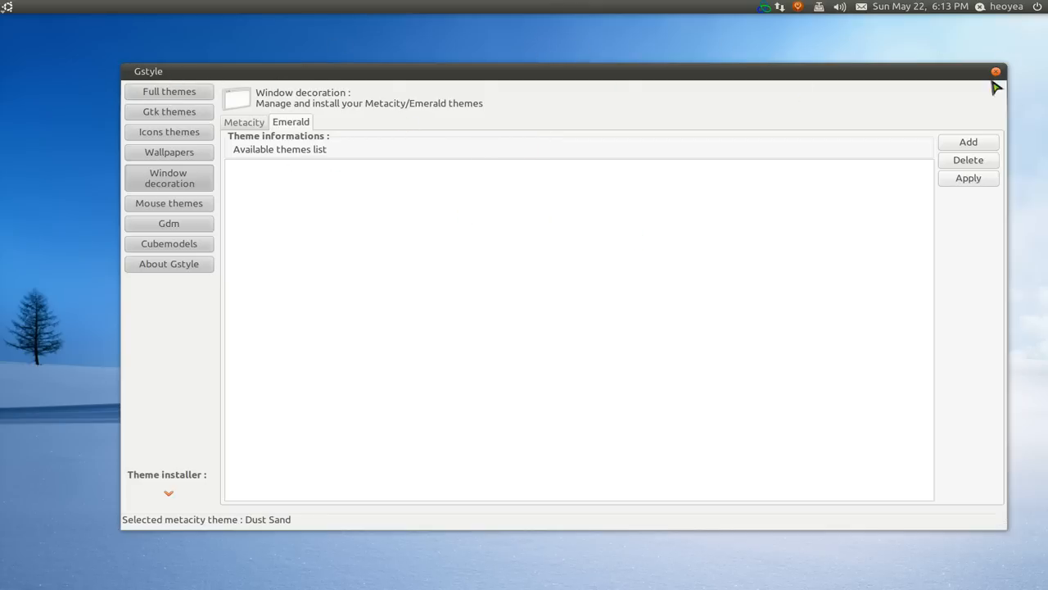
mouse_move(680, 265)
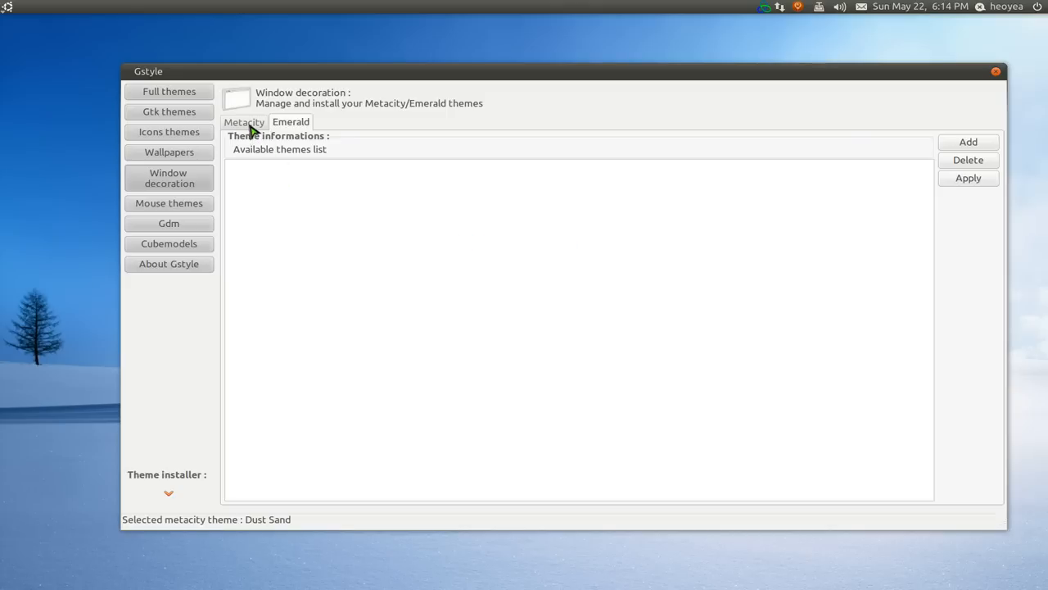
click(243, 121)
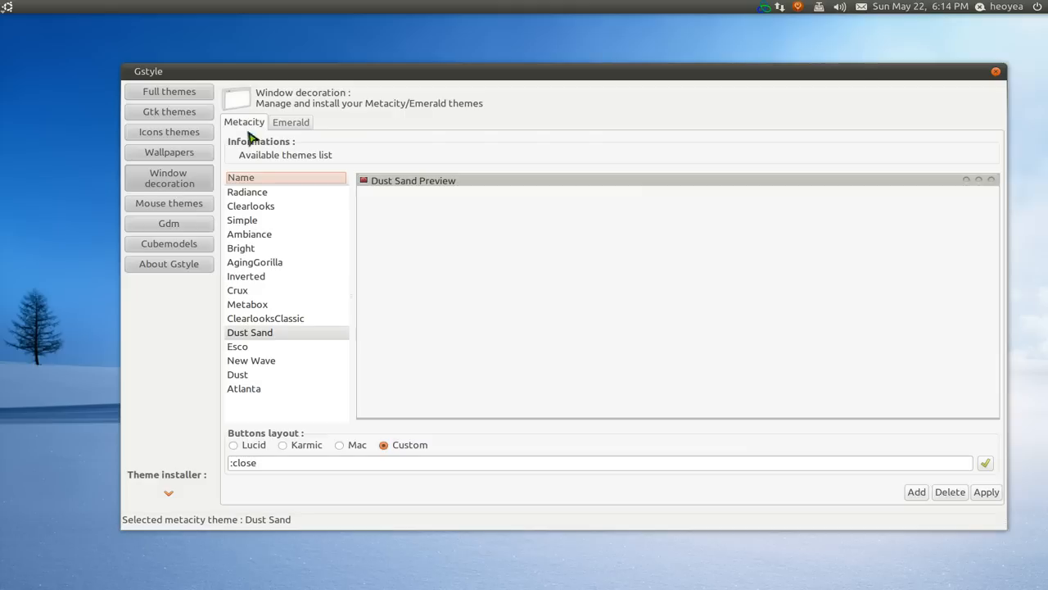
mouse_move(179, 211)
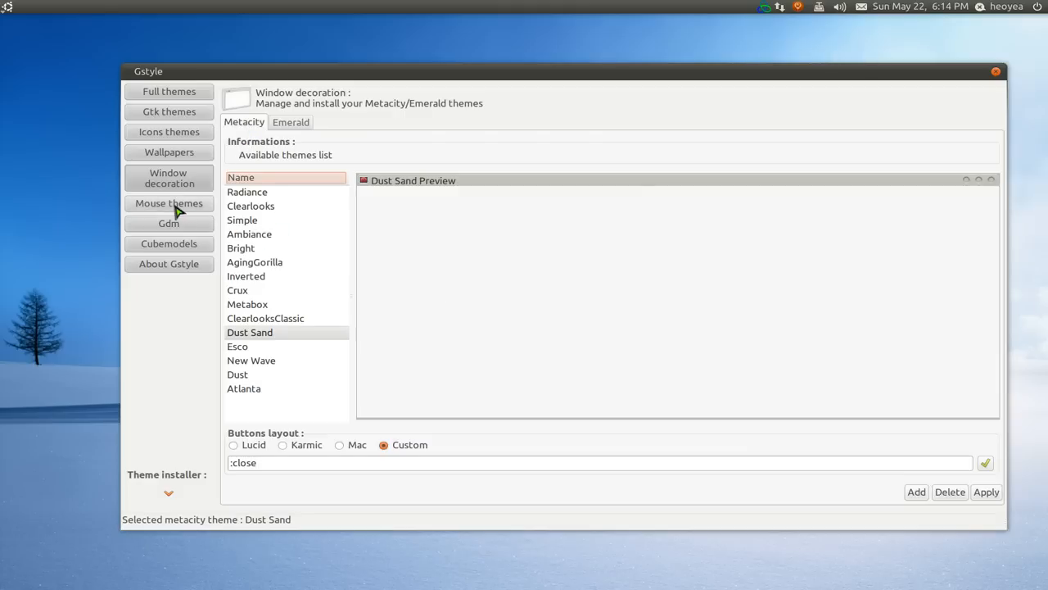
- Open Mouse themes to list Sonic, whiteglass, DMZ-White and redglass cursors
click(168, 204)
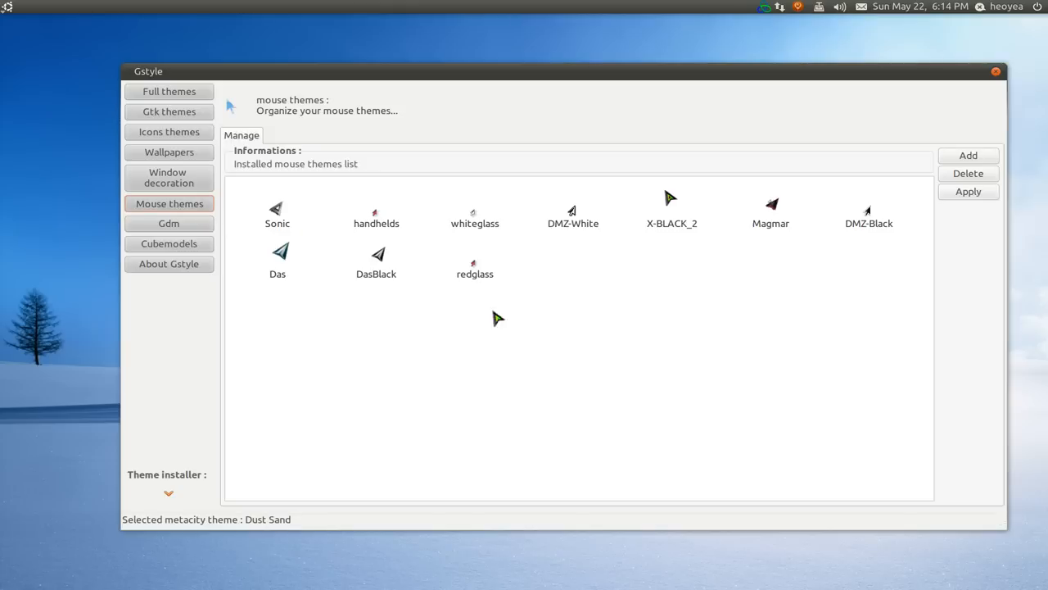
mouse_move(657, 276)
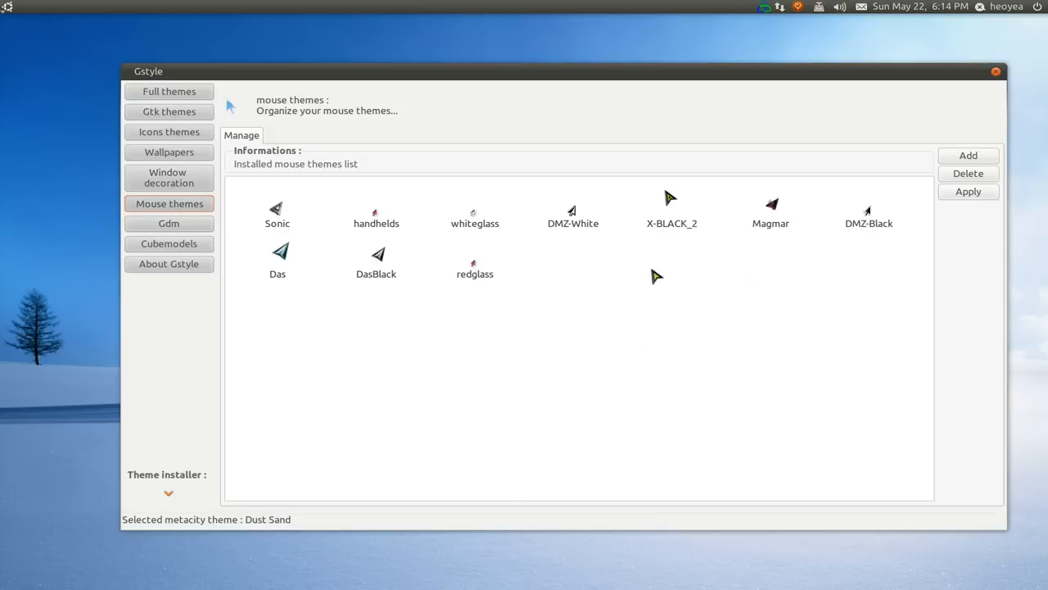
mouse_move(716, 281)
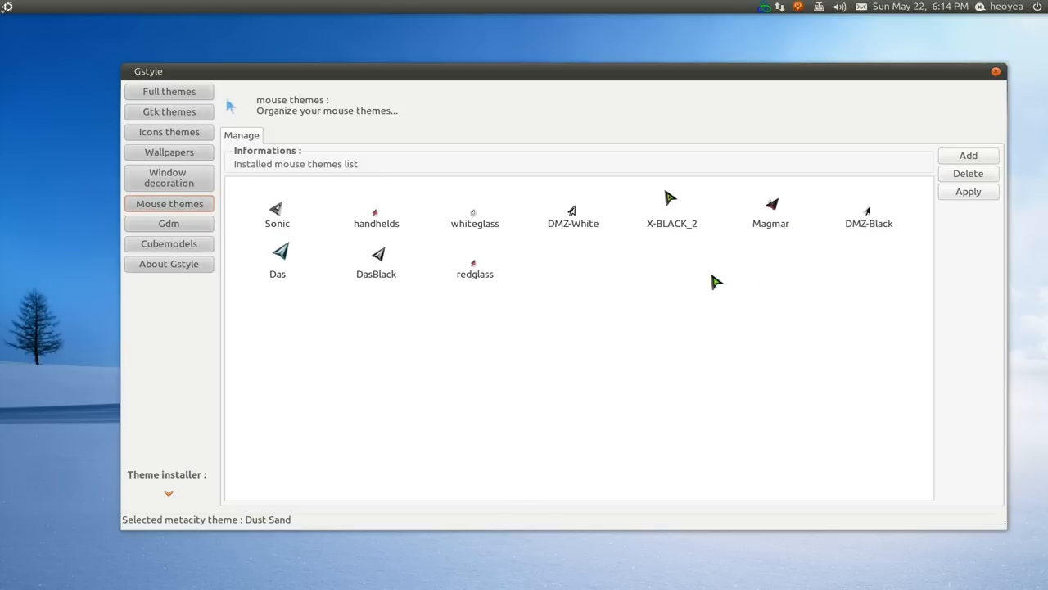
mouse_move(748, 318)
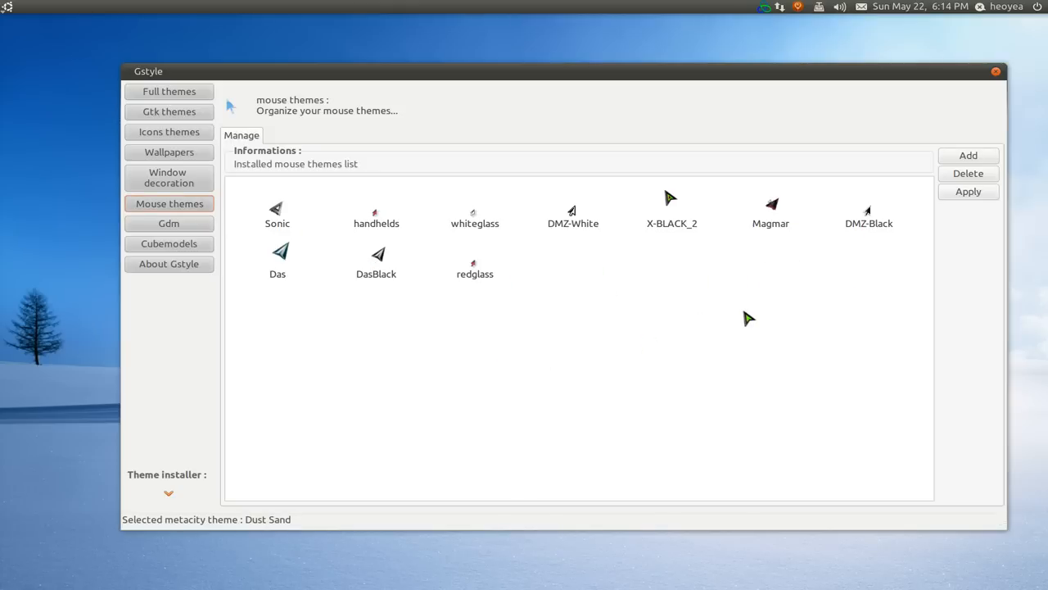
mouse_move(683, 273)
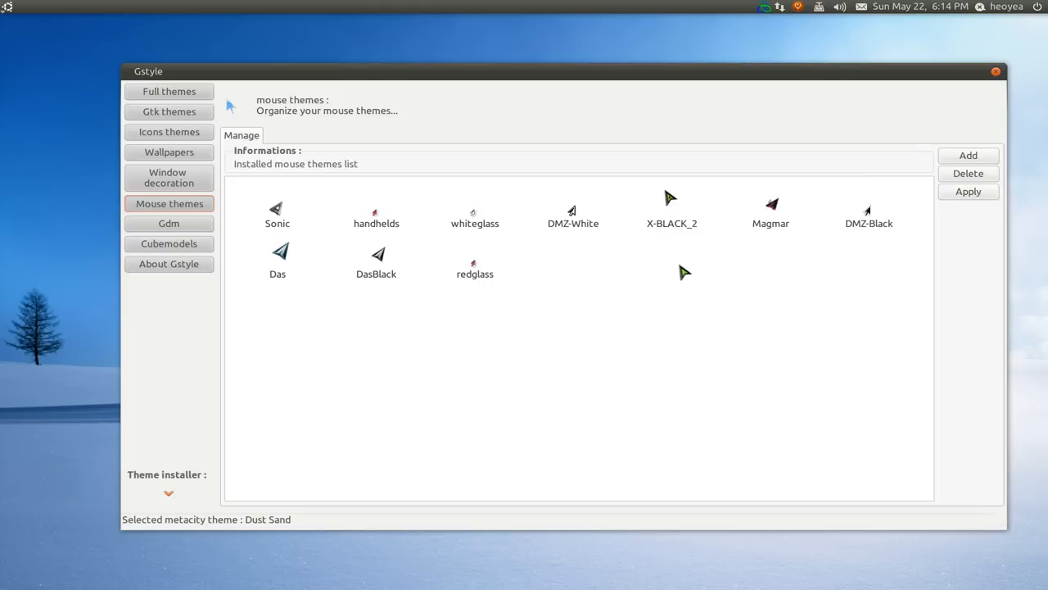
mouse_move(842, 288)
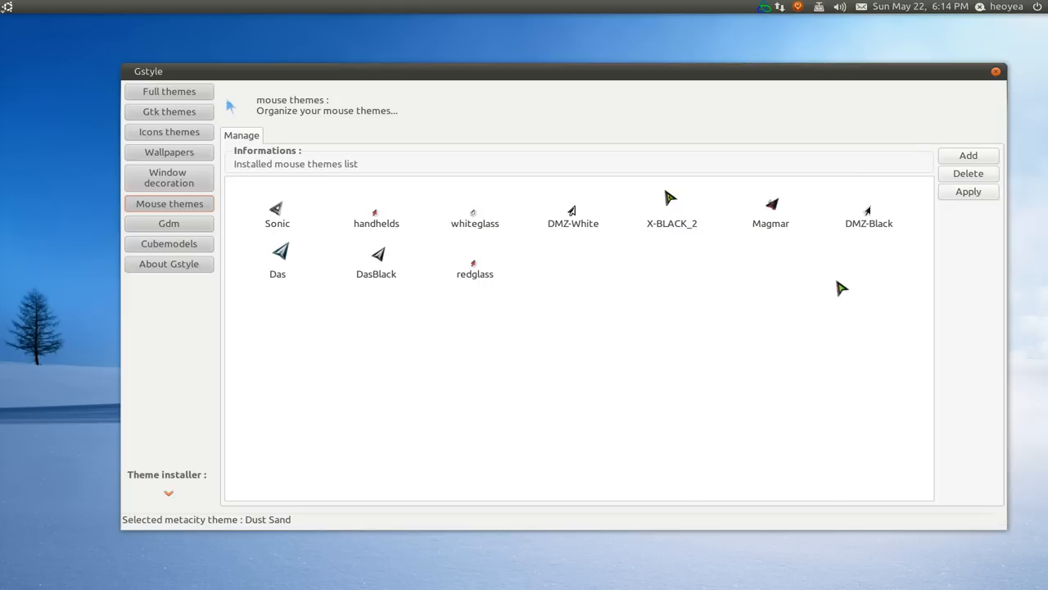
mouse_move(913, 225)
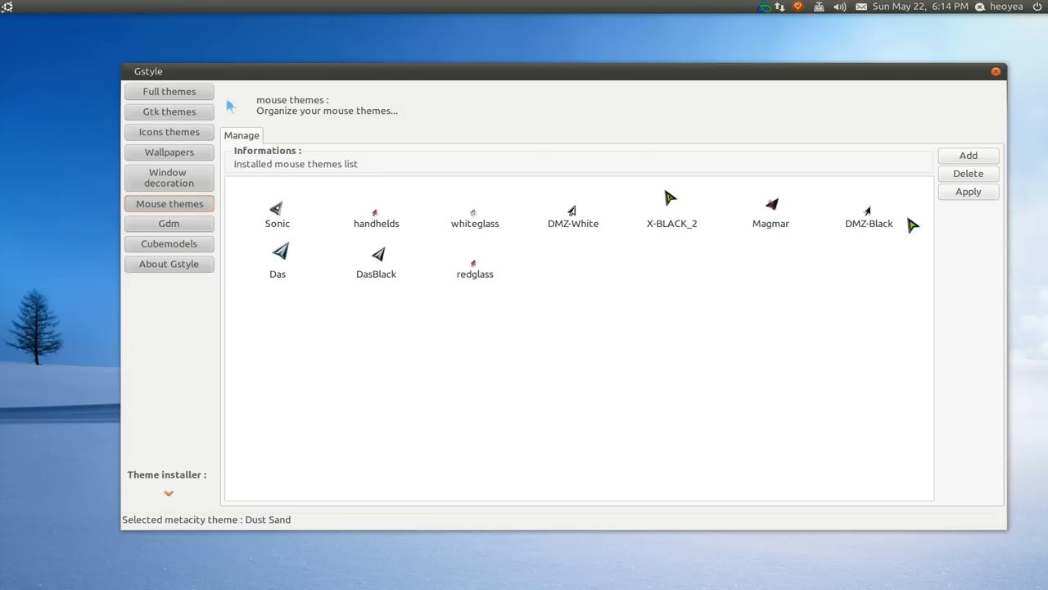
mouse_move(170, 252)
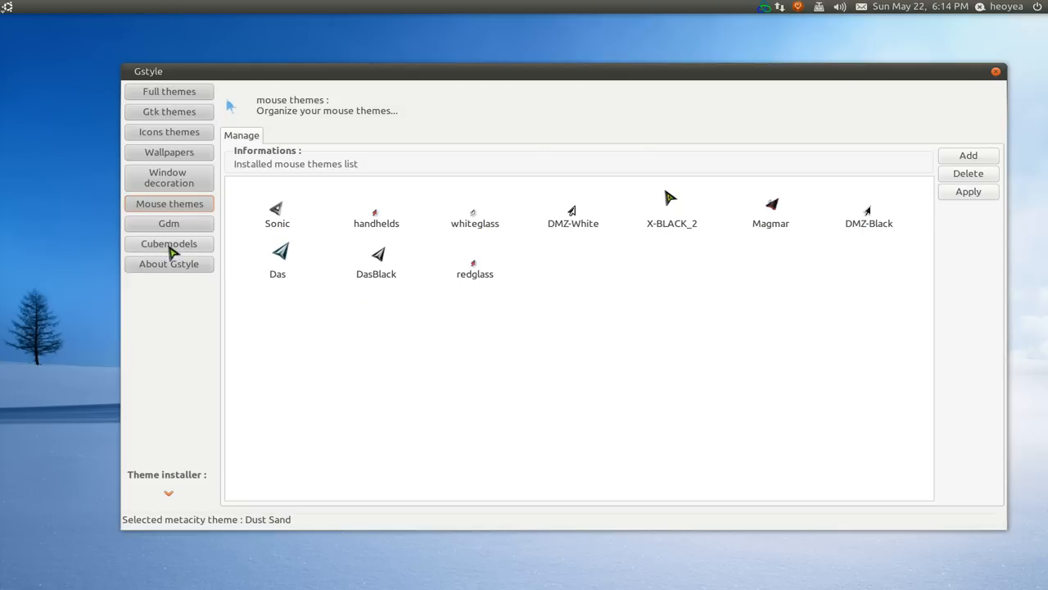
- Confirm the administrator password and open the Gdm page with Ambiance as gtk theme
click(968, 191)
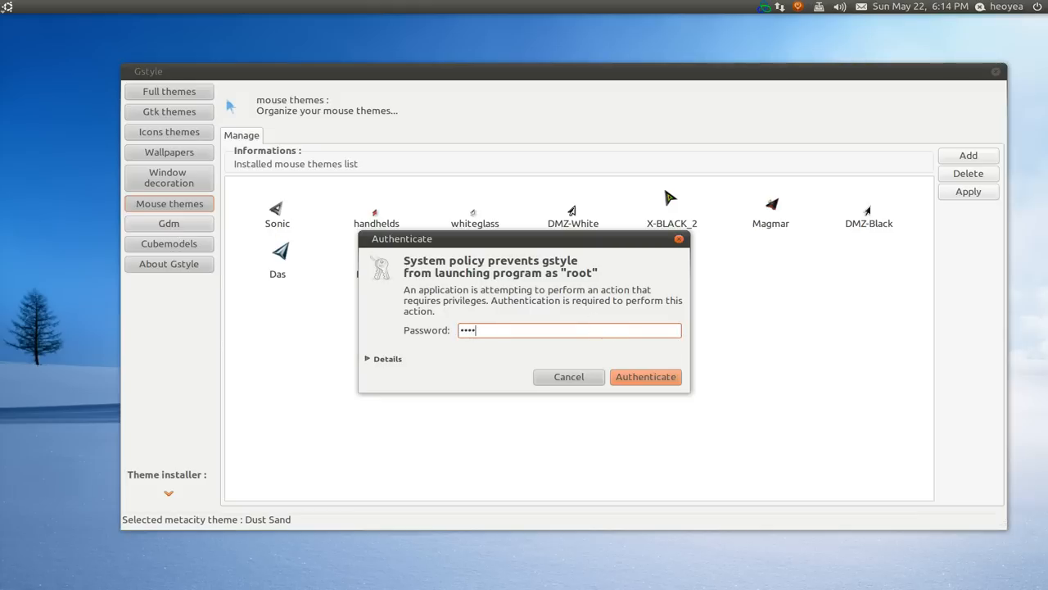
click(645, 376)
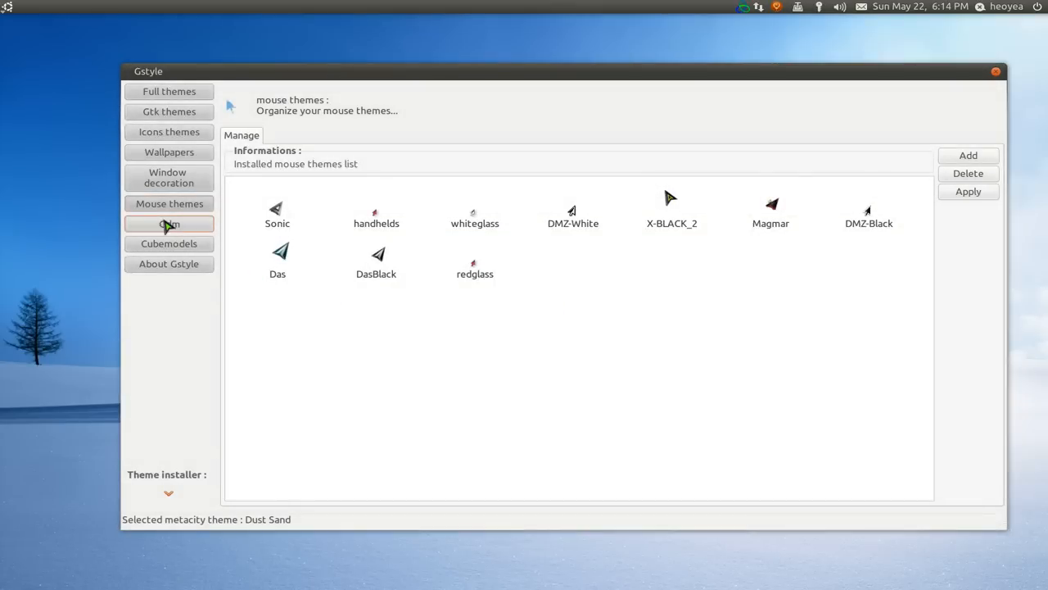
click(169, 222)
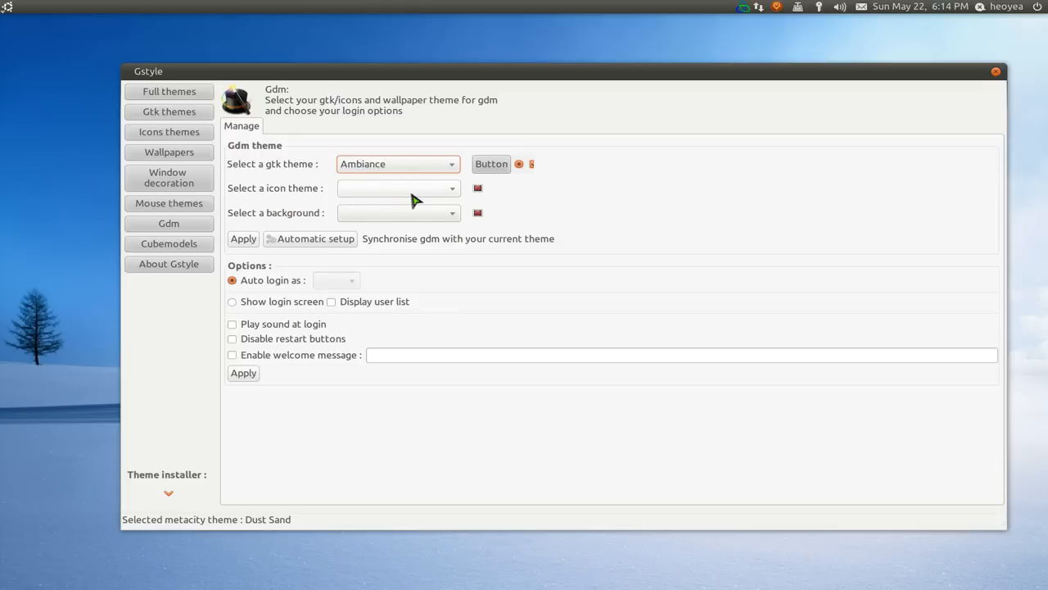
click(399, 212)
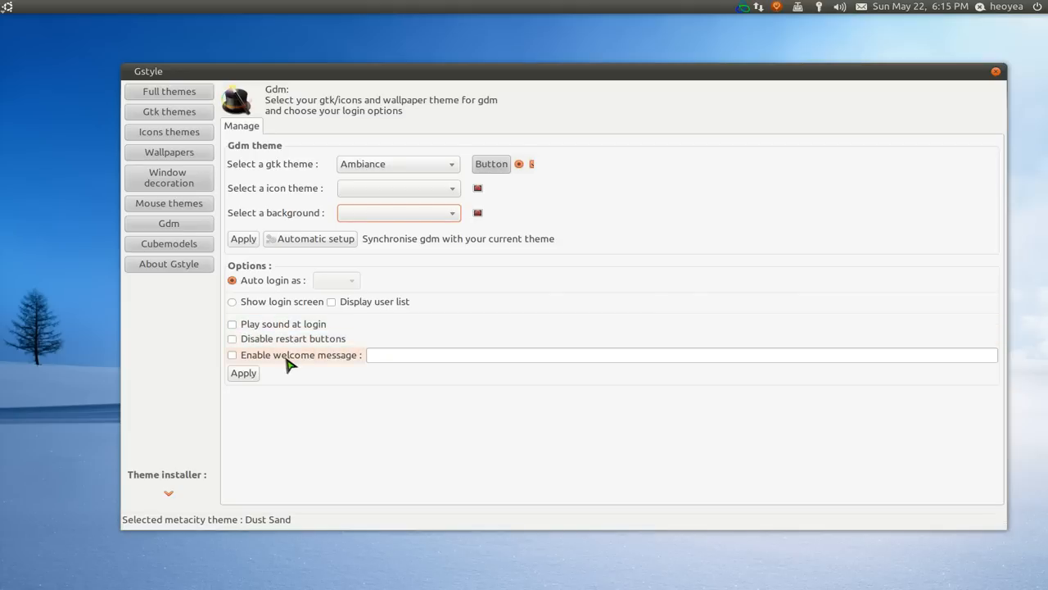
mouse_move(338, 338)
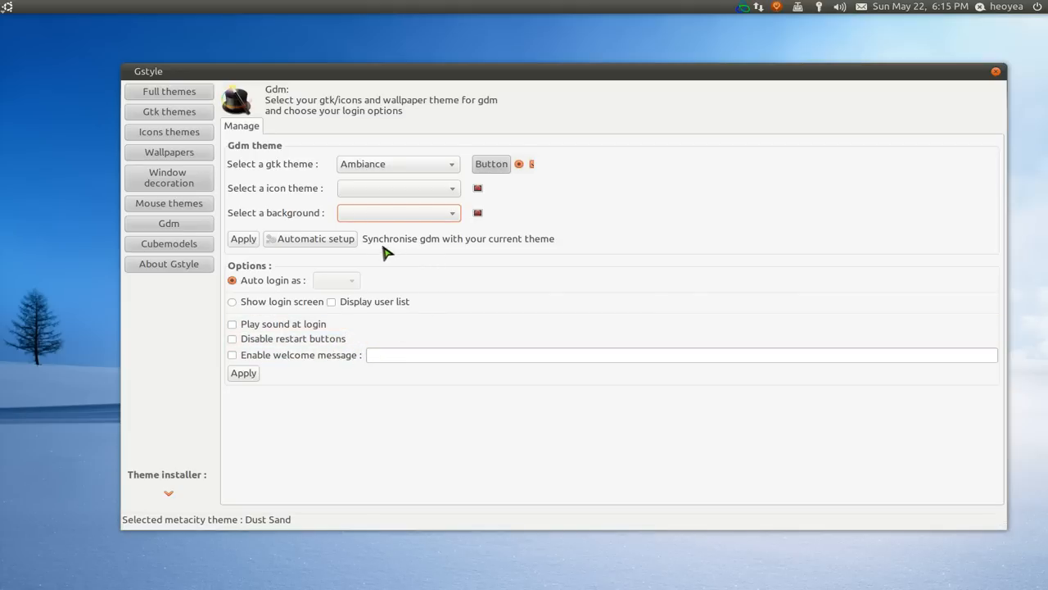
mouse_move(426, 256)
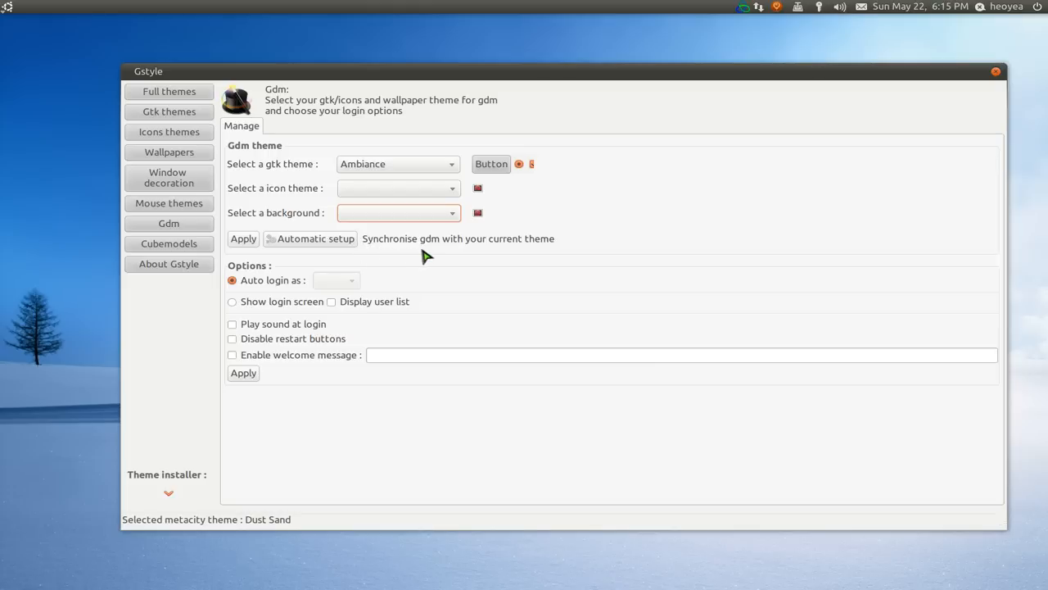
mouse_move(451, 252)
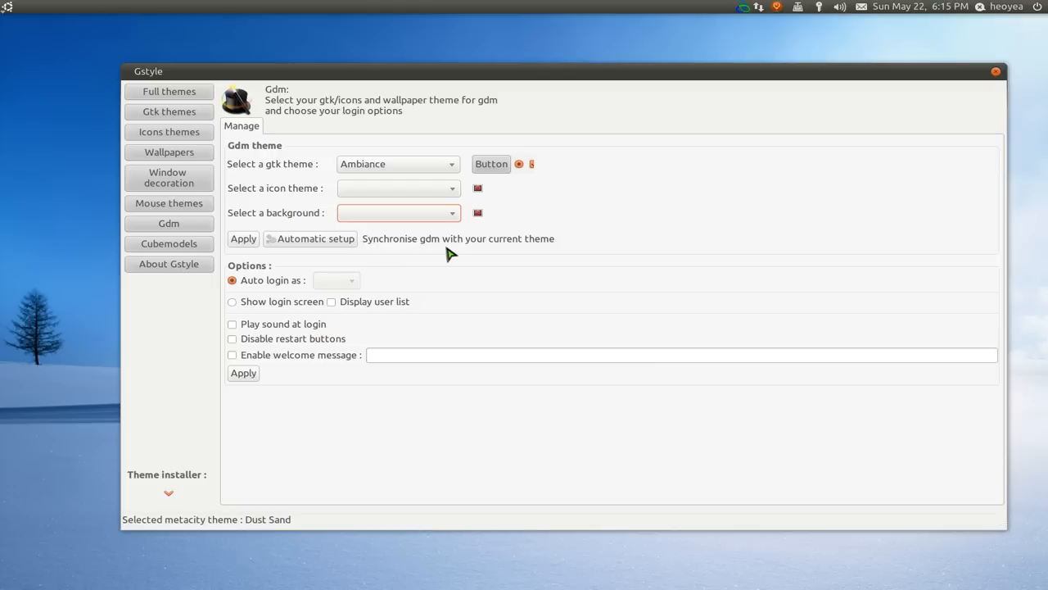
mouse_move(539, 254)
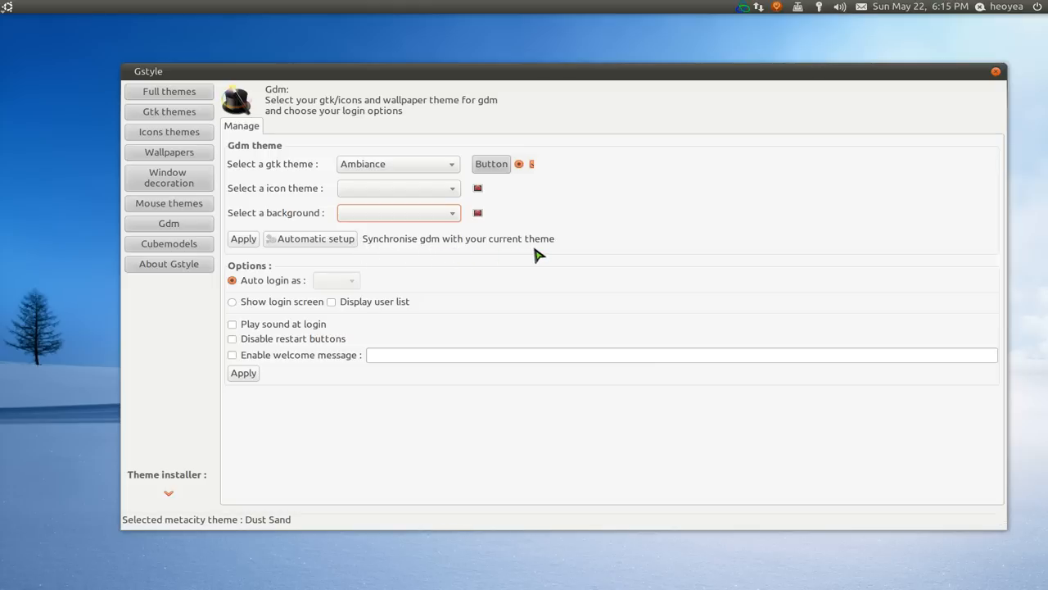
mouse_move(357, 253)
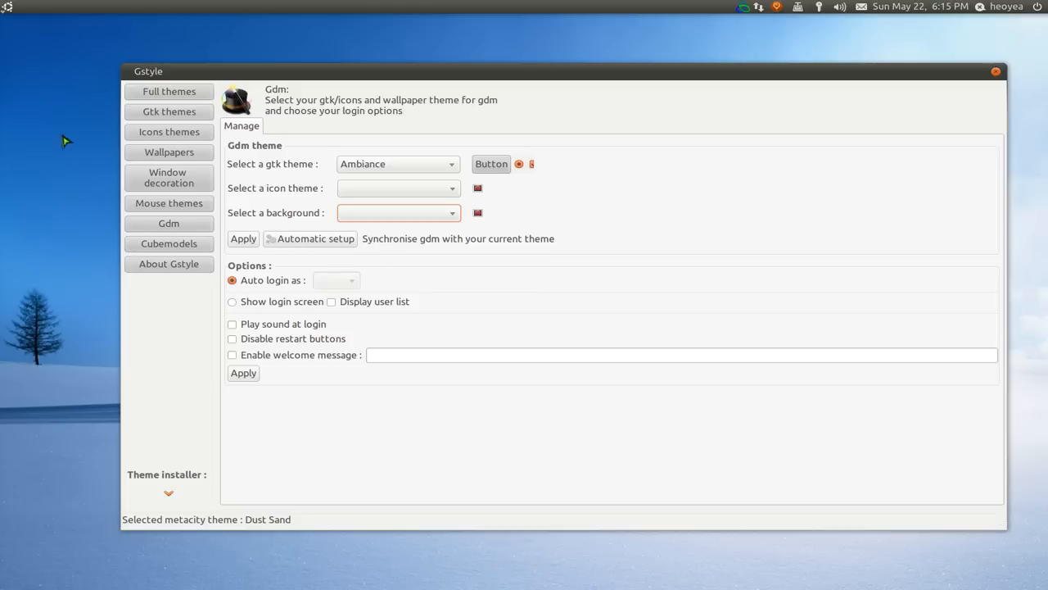
mouse_move(65, 243)
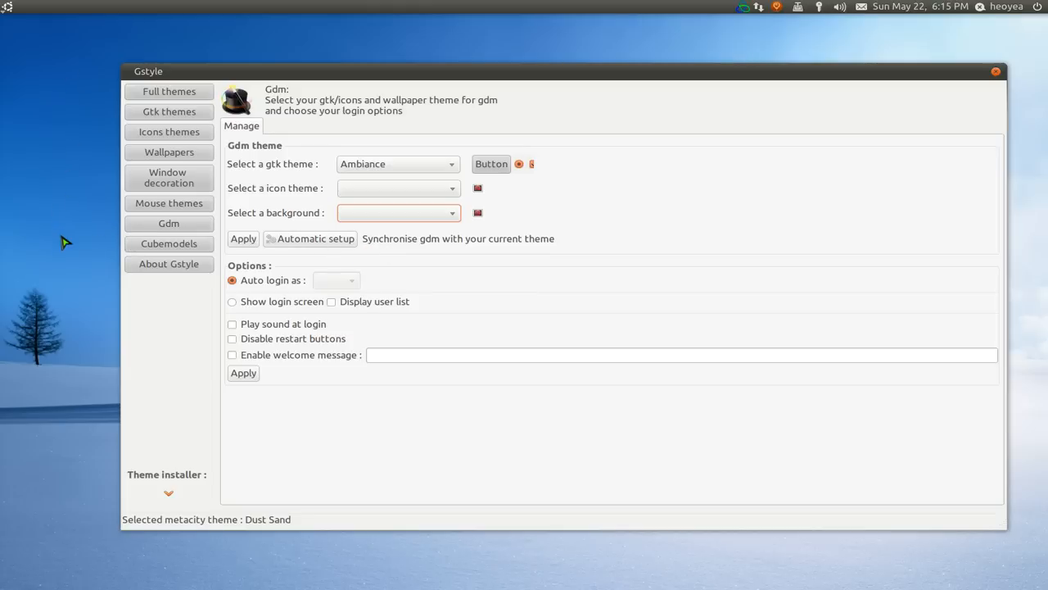
mouse_move(340, 256)
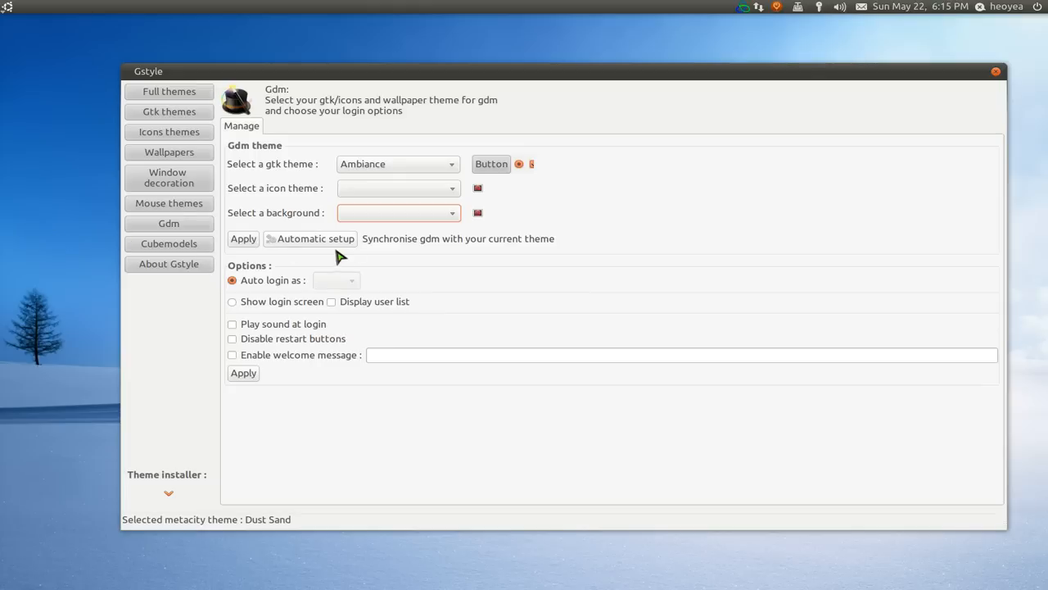
mouse_move(280, 256)
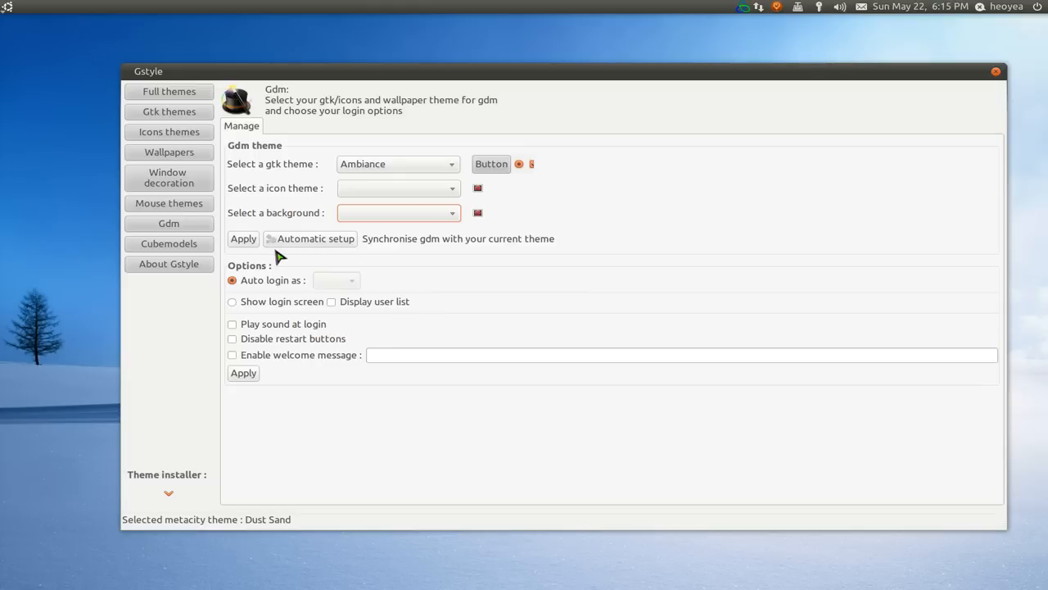
mouse_move(344, 255)
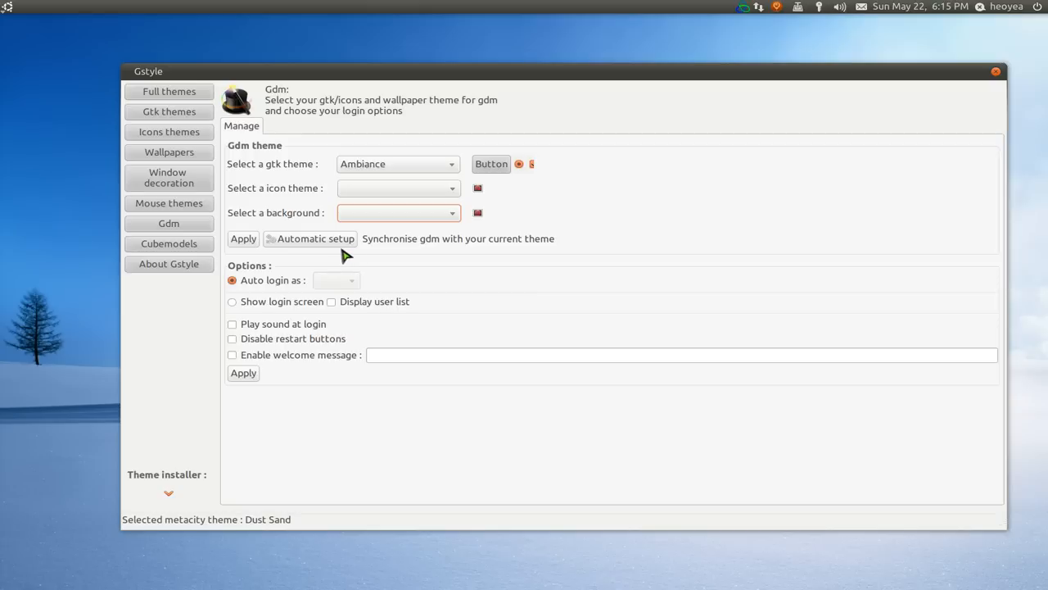
mouse_move(180, 256)
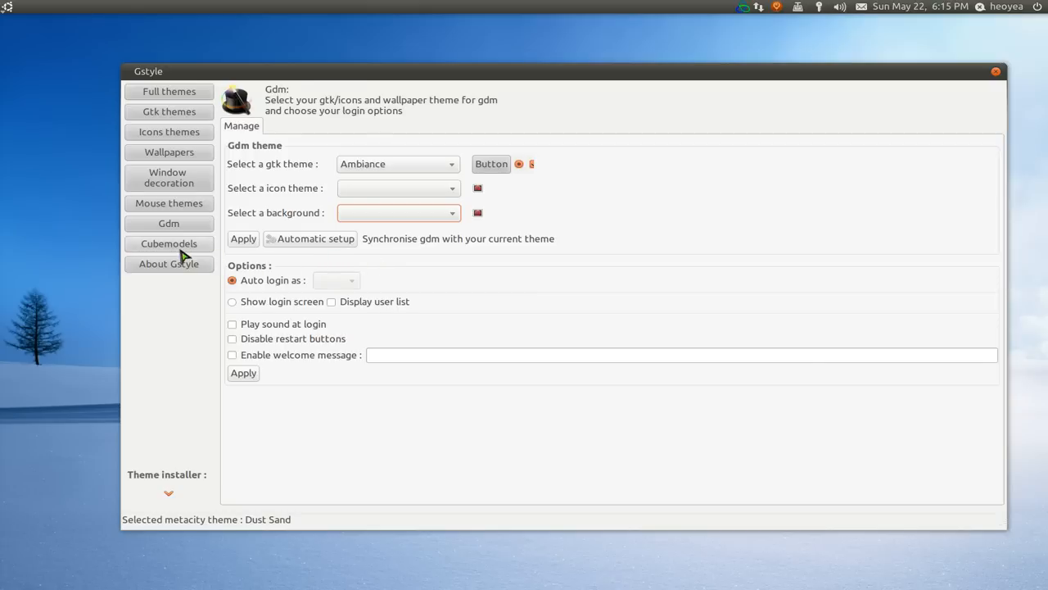
- Open the Cubemodels page, deactivated due to missing cubemodel plugin or compiz
click(169, 243)
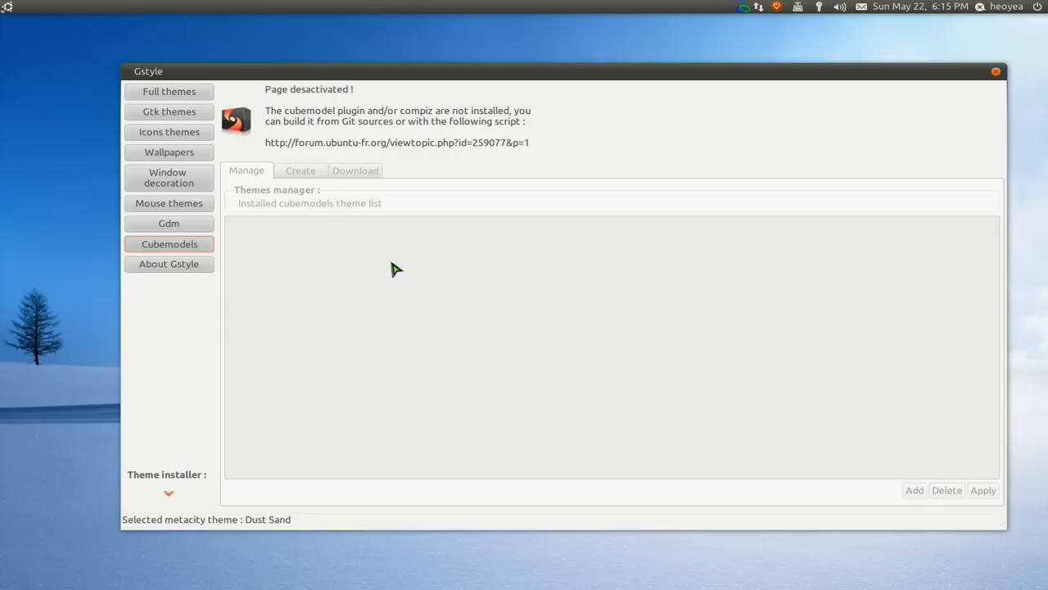
mouse_move(504, 285)
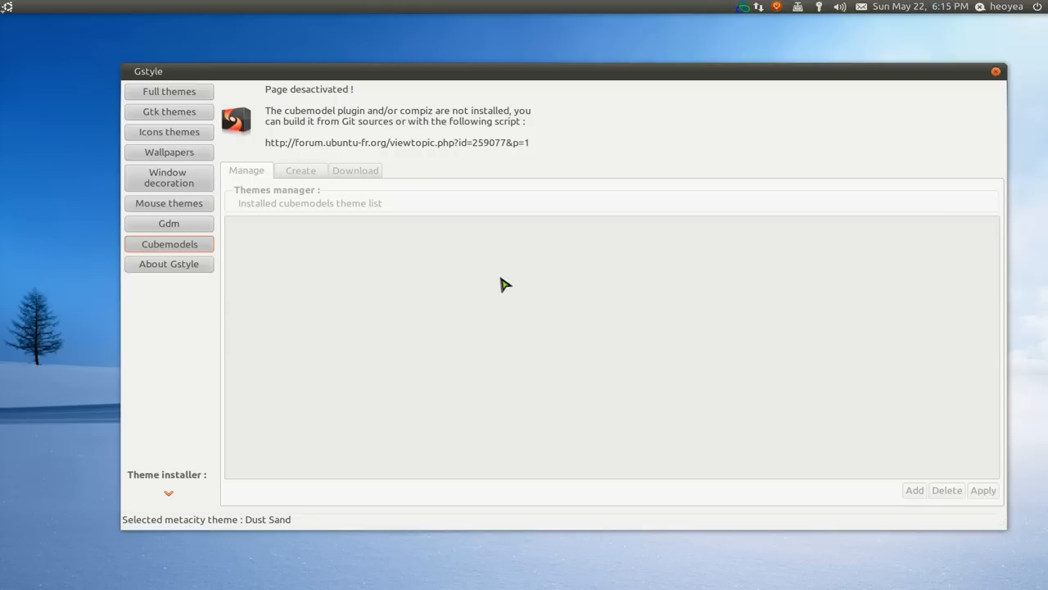
mouse_move(549, 149)
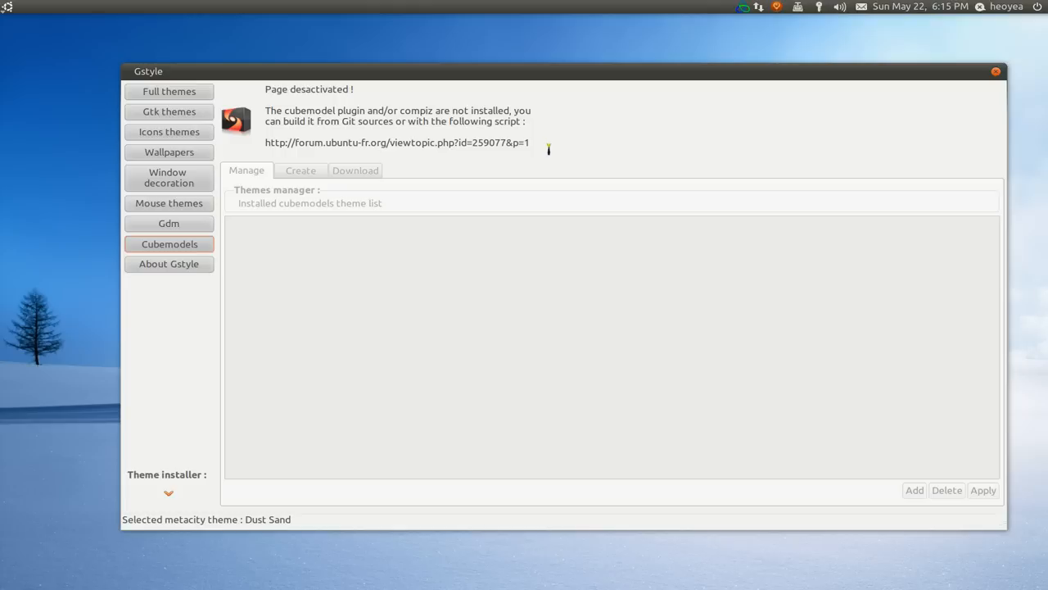
mouse_move(542, 203)
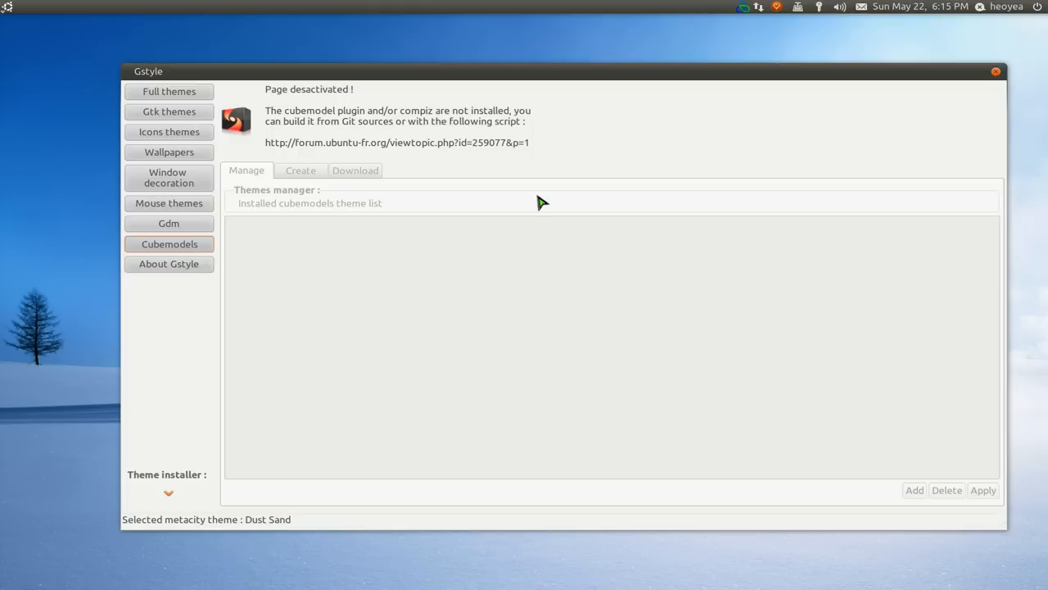
mouse_move(515, 260)
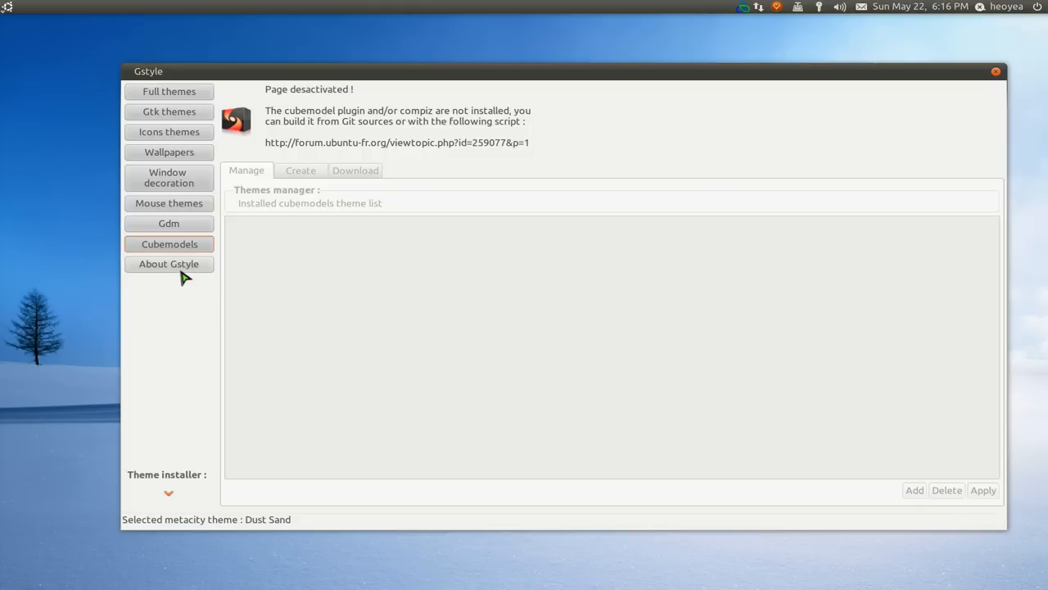
click(168, 263)
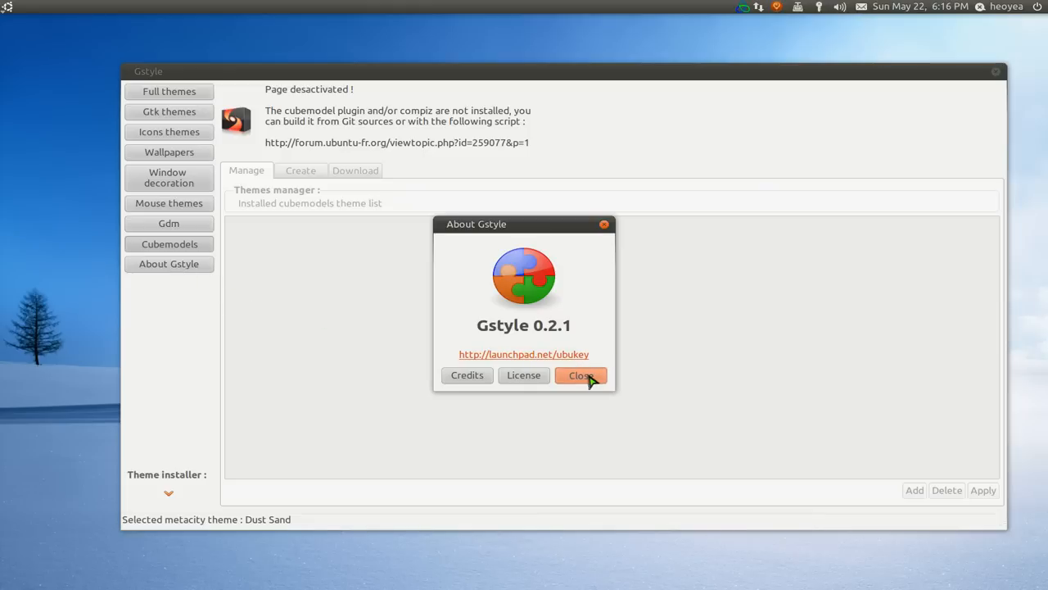
click(580, 375)
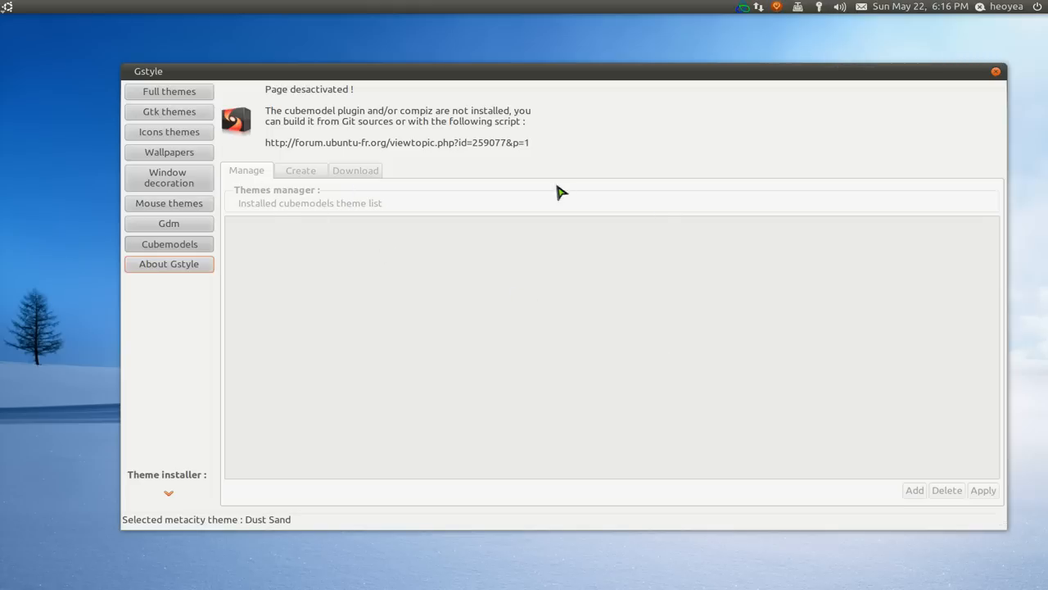
mouse_move(716, 314)
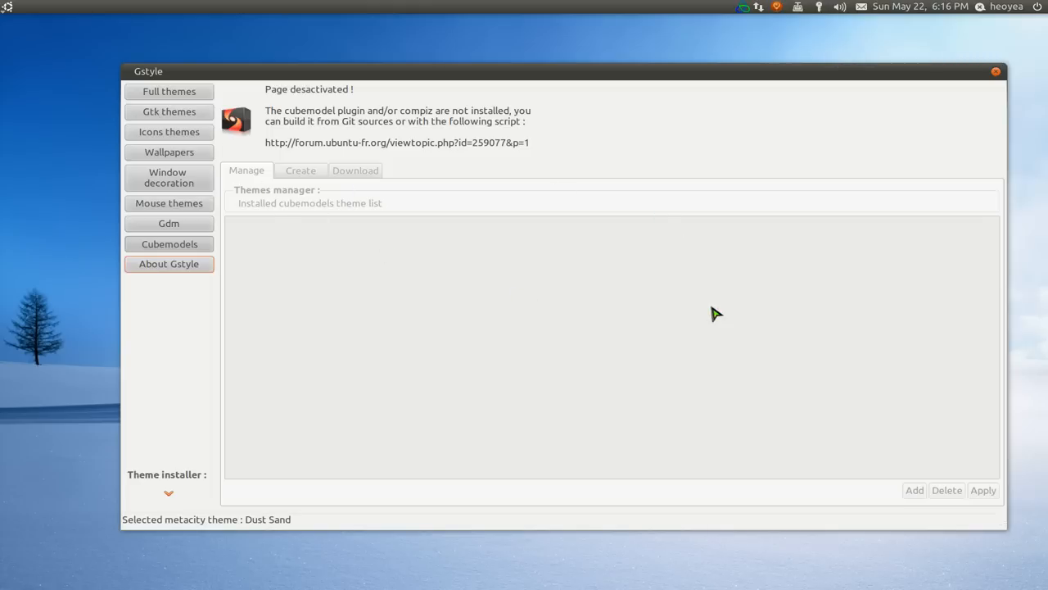
mouse_move(190, 108)
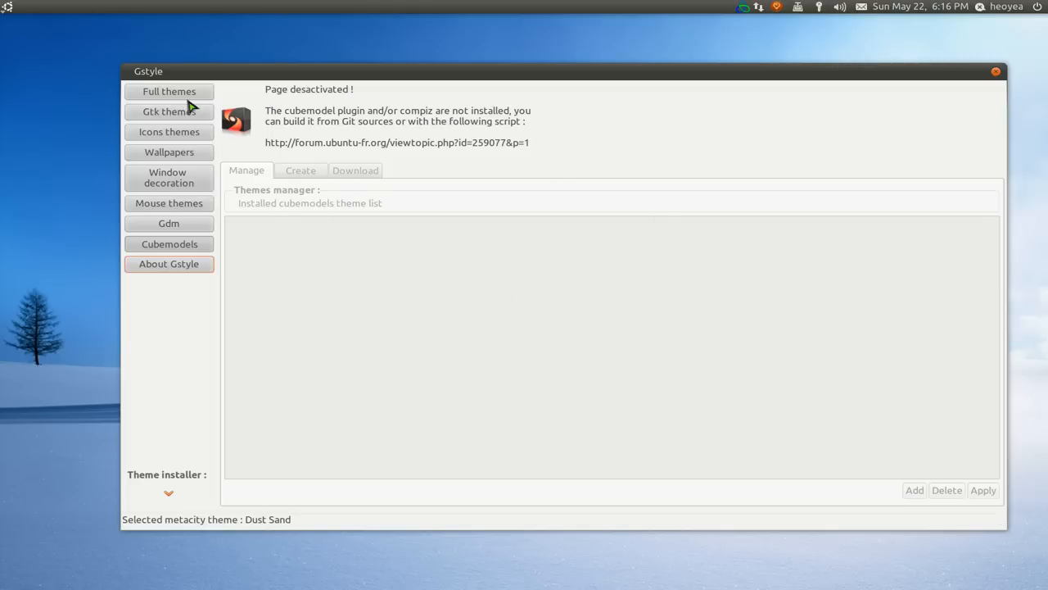
click(169, 91)
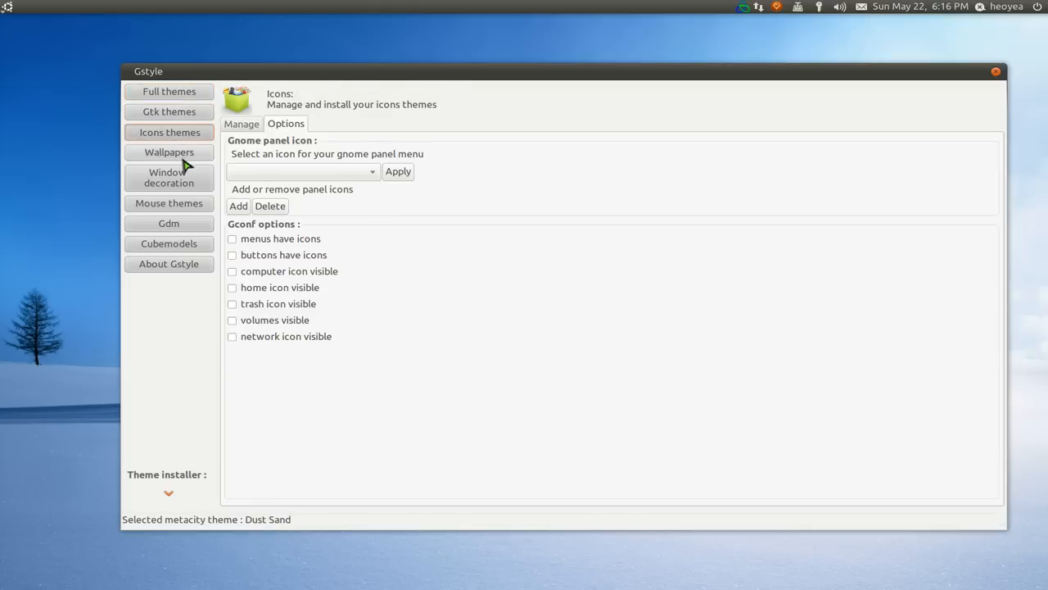
click(168, 203)
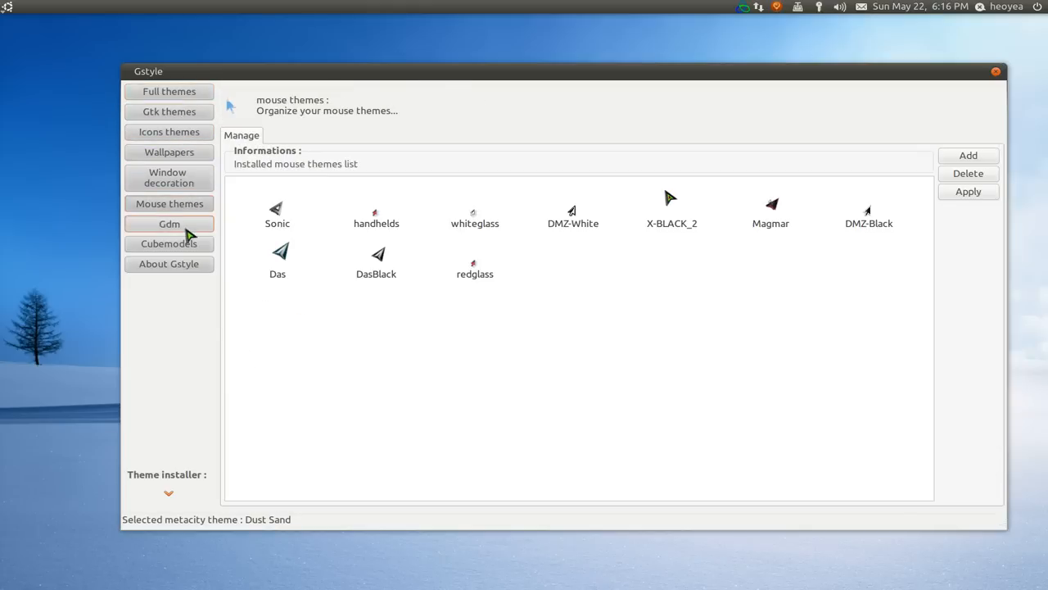
click(168, 263)
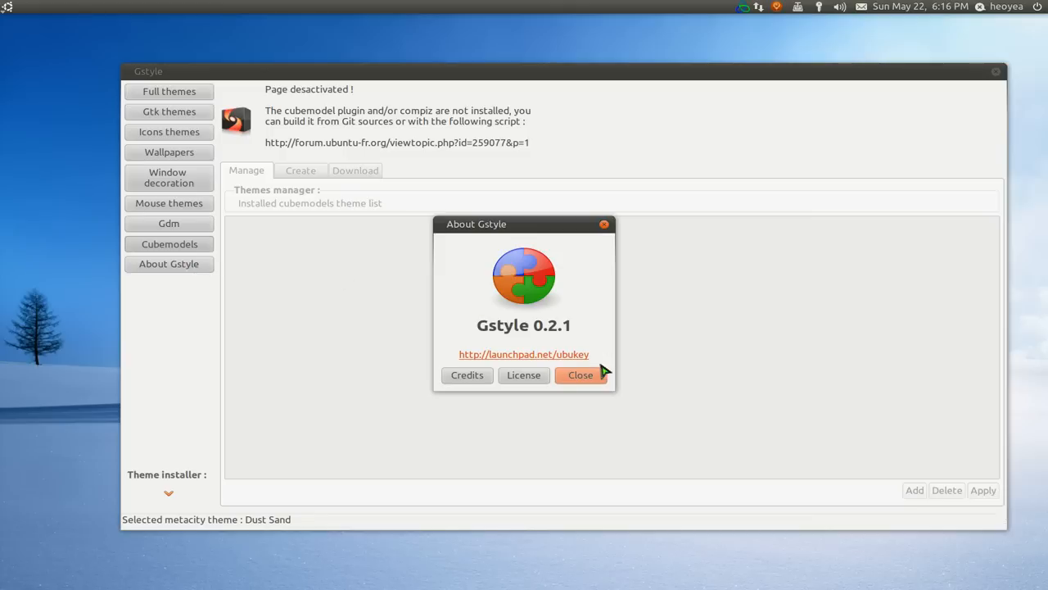
click(581, 374)
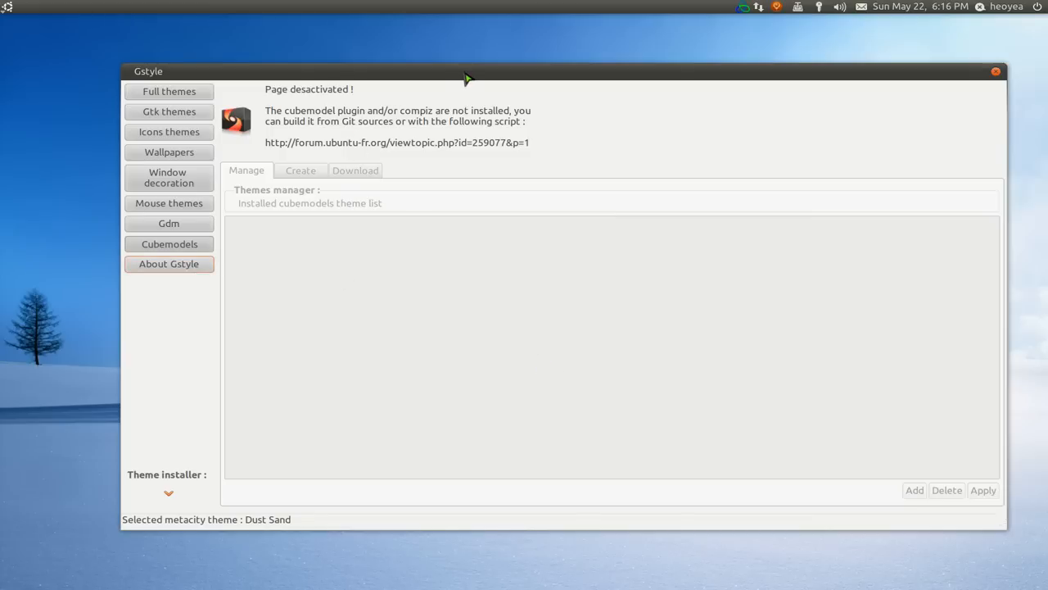